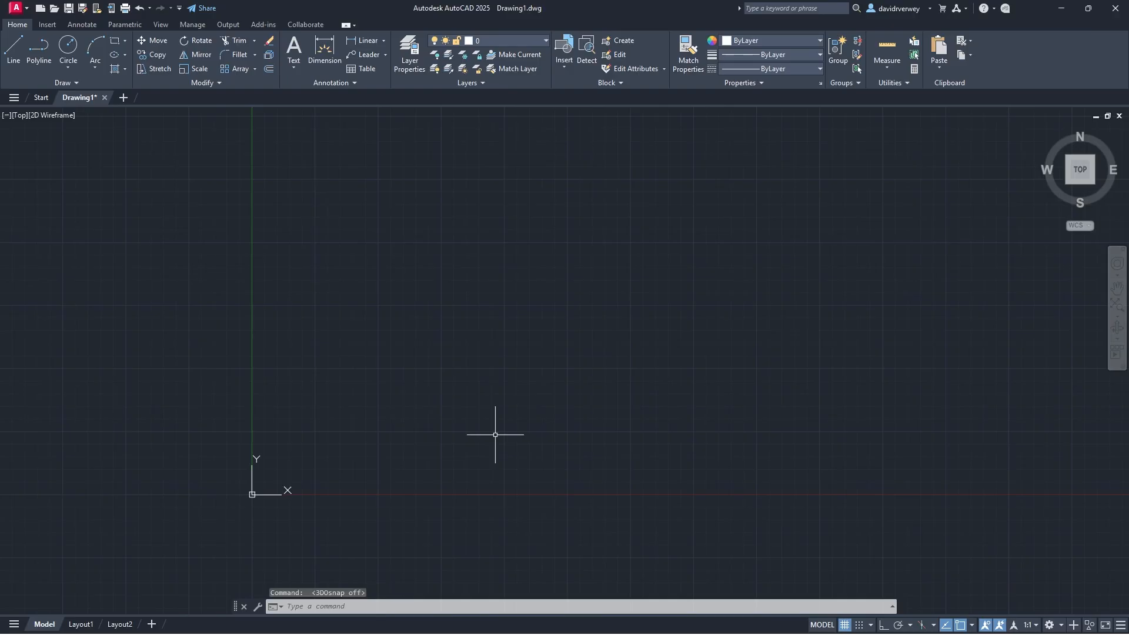
mouse_move(318, 207)
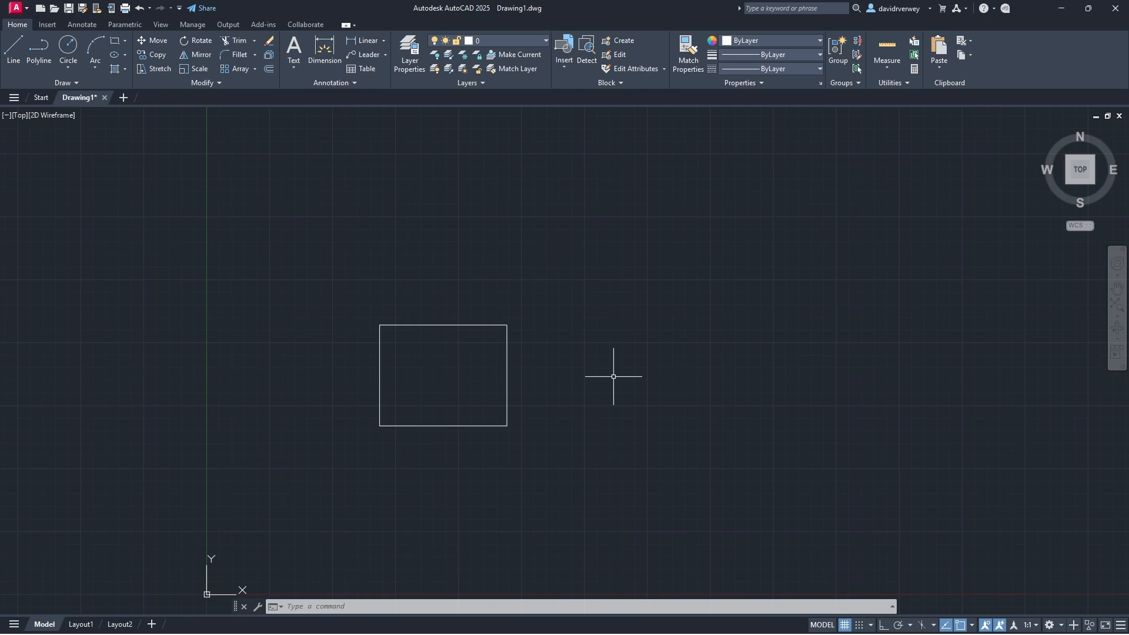
mouse_move(660, 350)
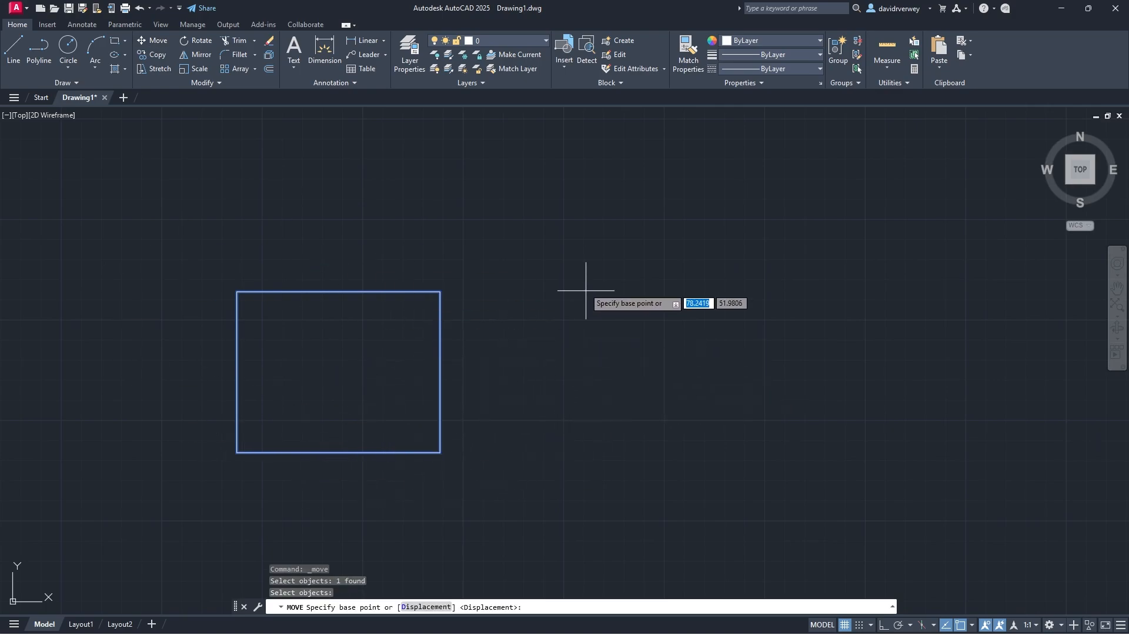
mouse_move(475, 208)
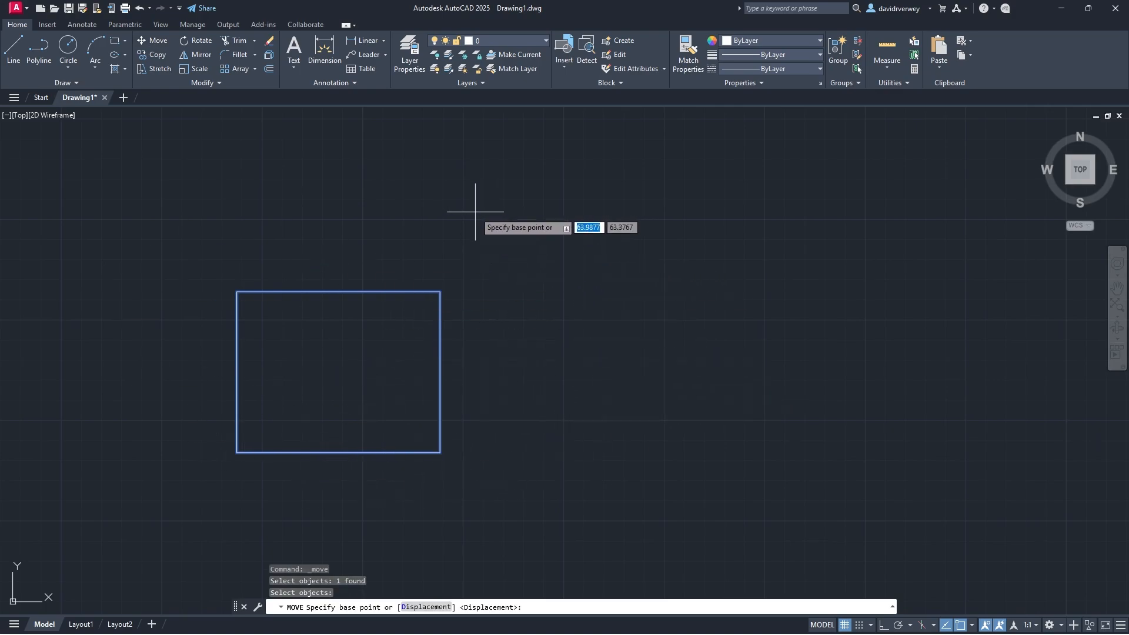
Move the rectangle so its lower-left corner lands on its former upper-right corner
click(474, 209)
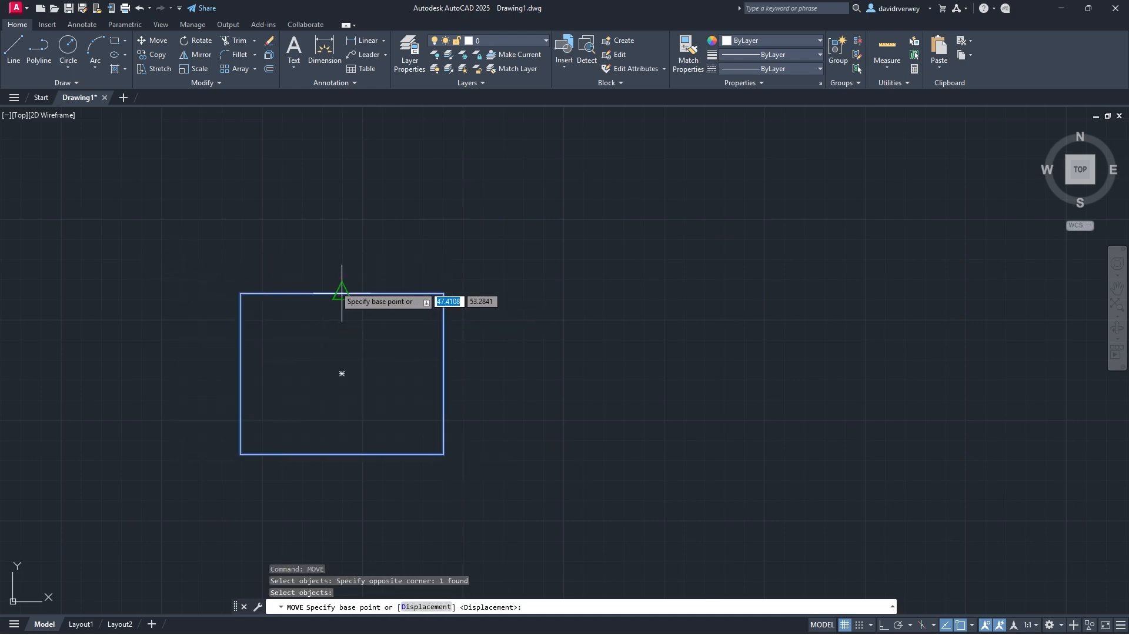
click(340, 291)
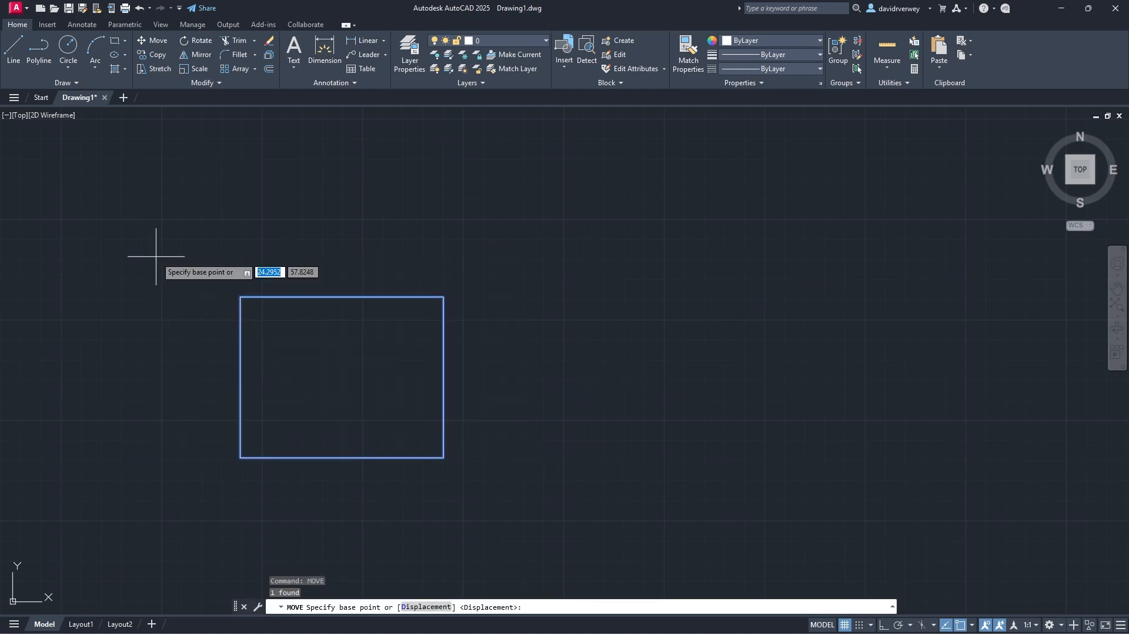
mouse_move(315, 400)
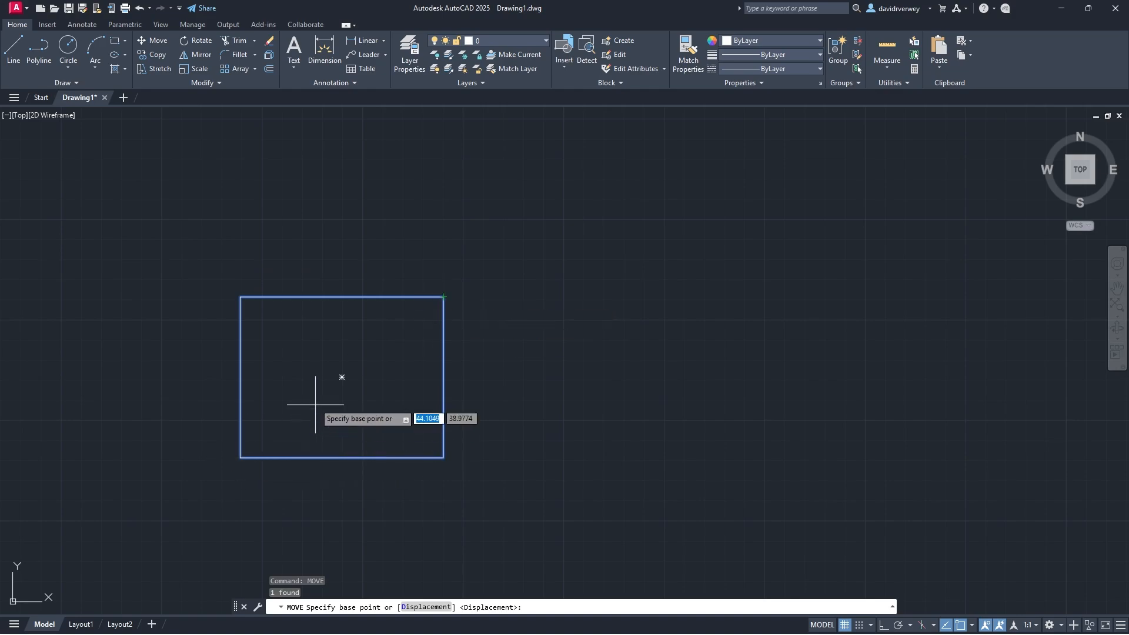
mouse_move(445, 297)
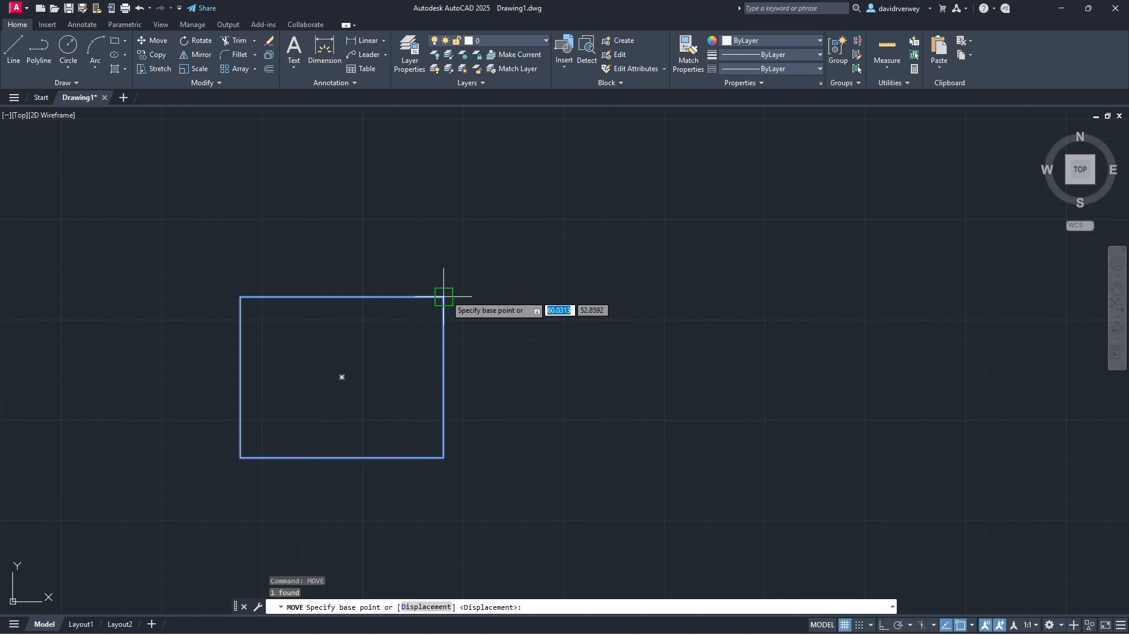
click(444, 296)
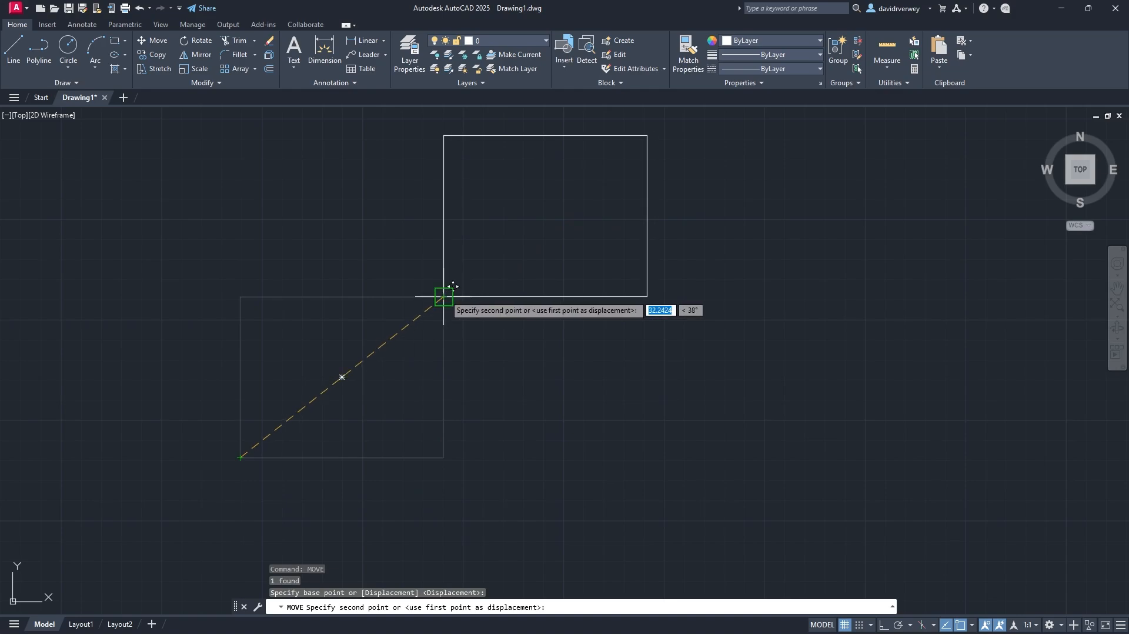
click(571, 330)
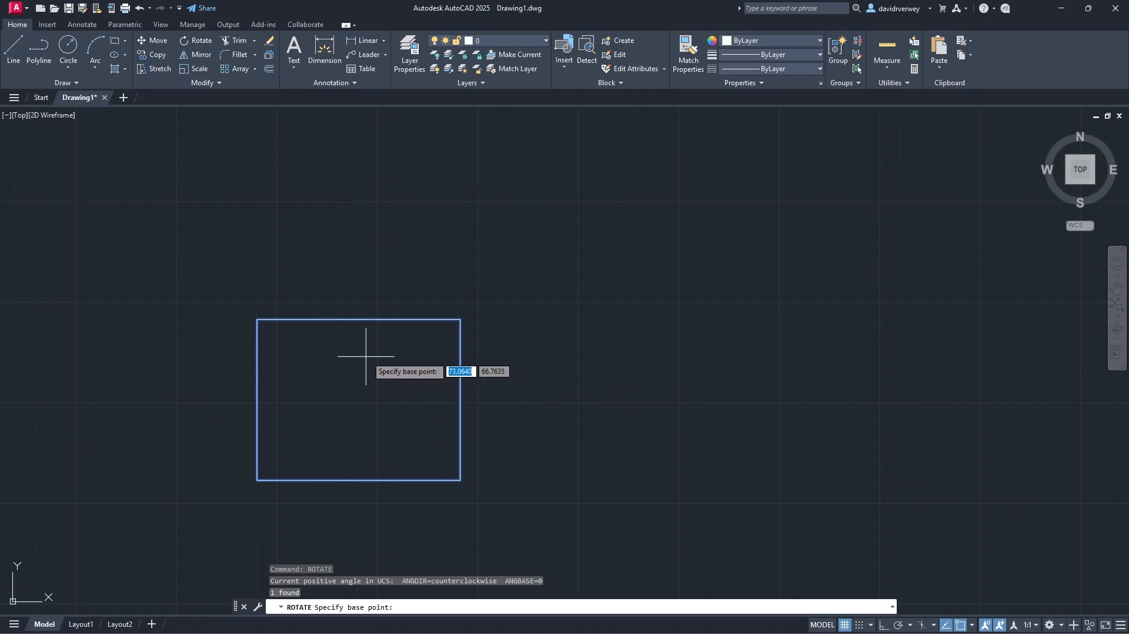
mouse_move(459, 318)
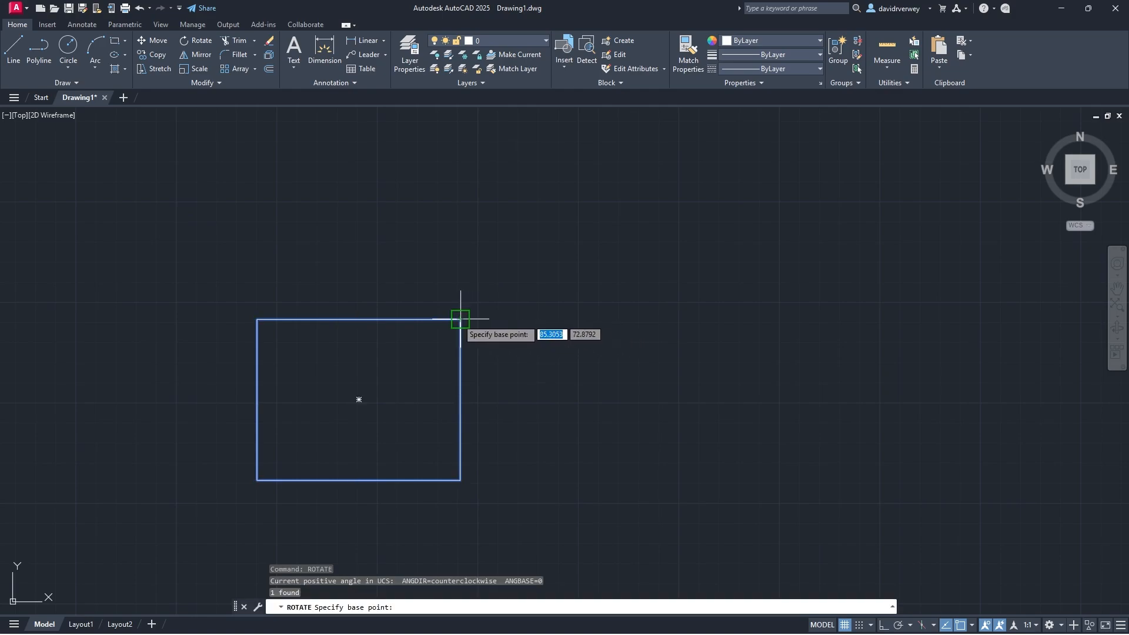
Rotate the rectangle about its upper-right corner, leaving its orientation unchanged
click(459, 318)
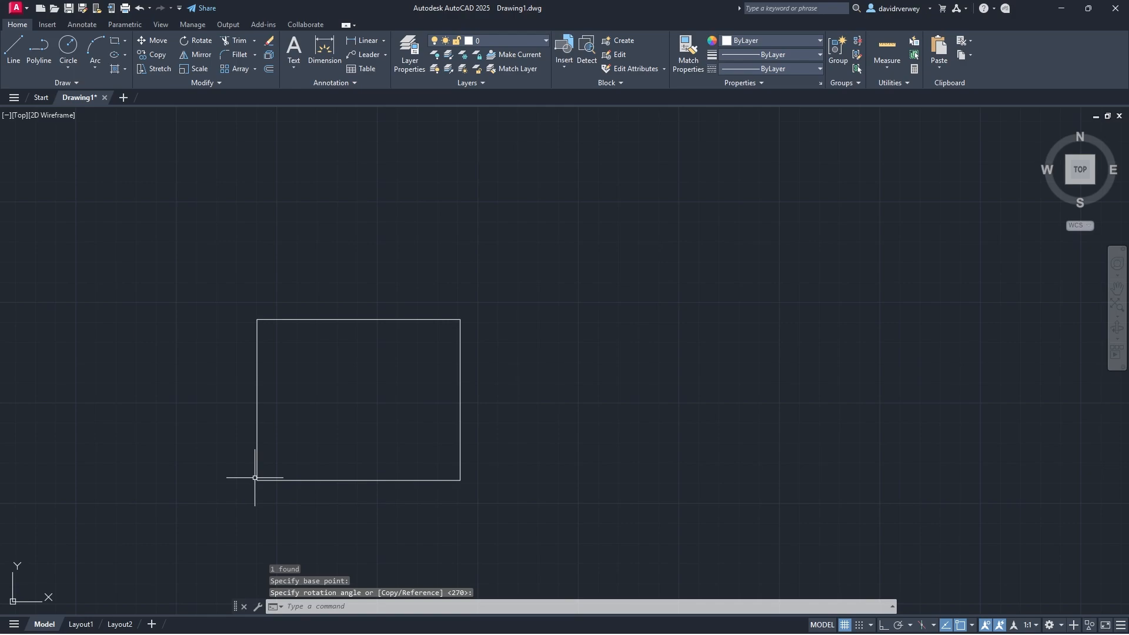
mouse_move(589, 372)
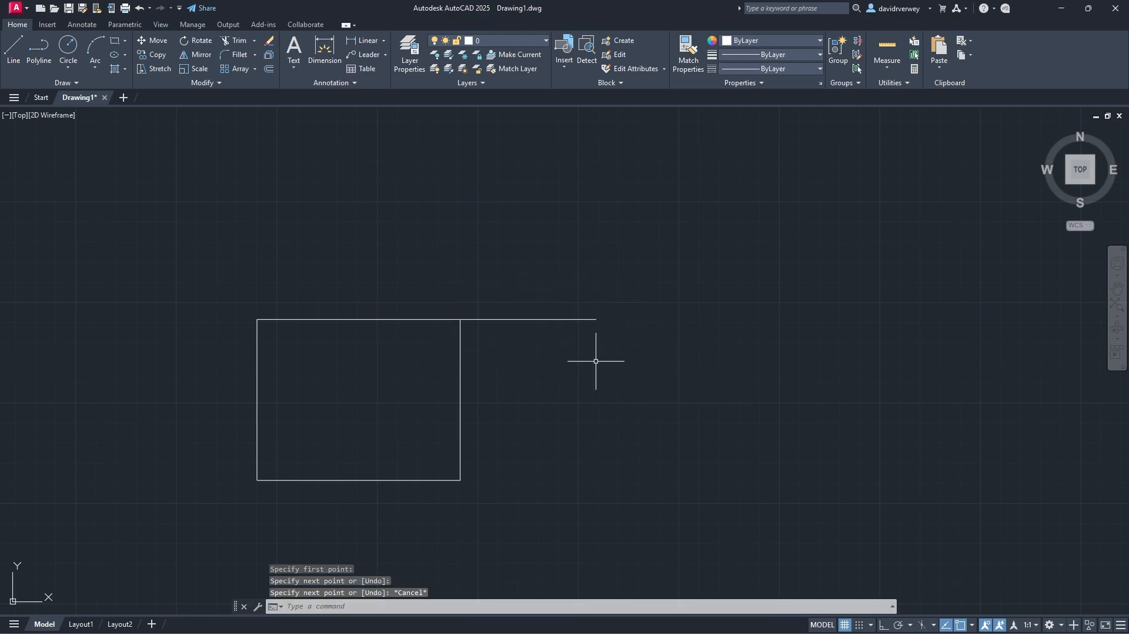
Trim away the line protruding right from the rectangle's top edge with TRIM
text(TRIM [cuTting edges Crossing mOde Project eRase]:)
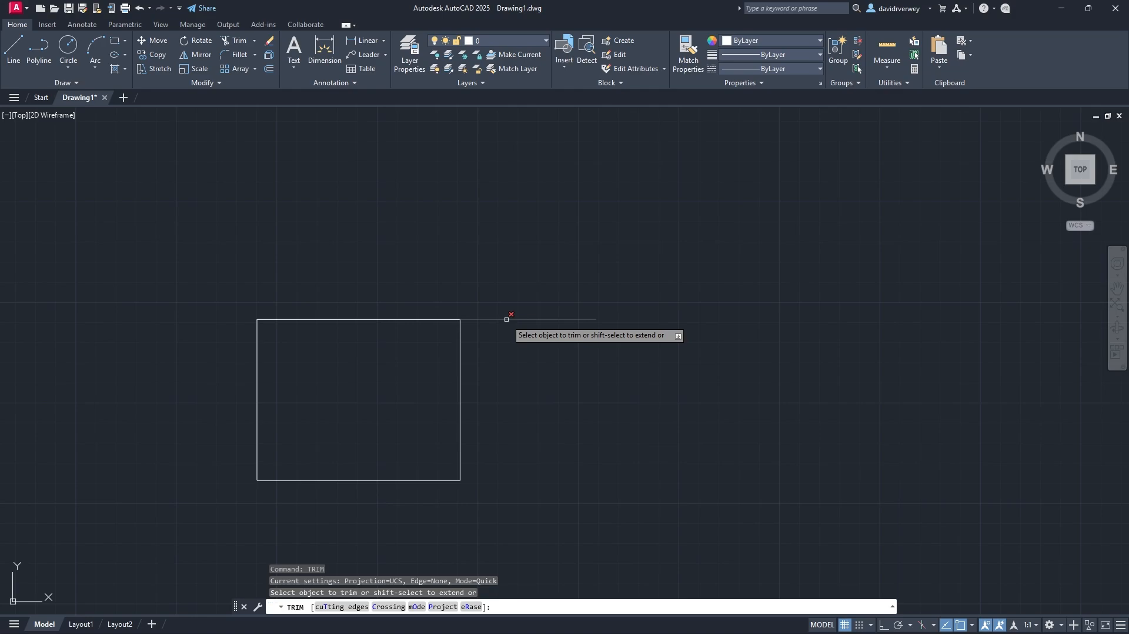
click(510, 317)
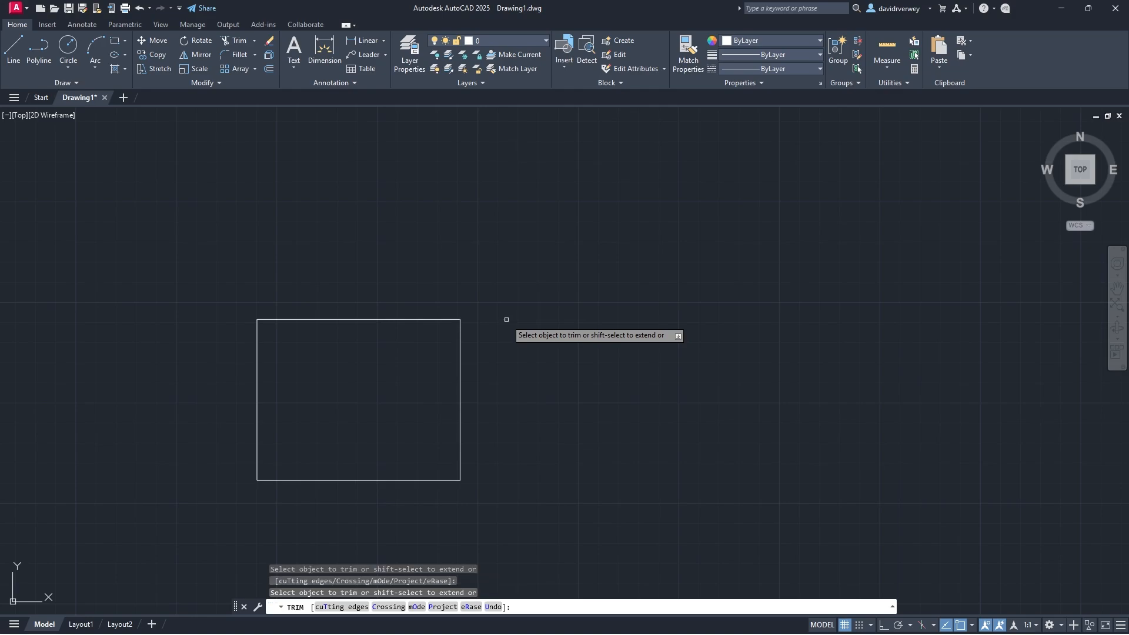
mouse_move(614, 333)
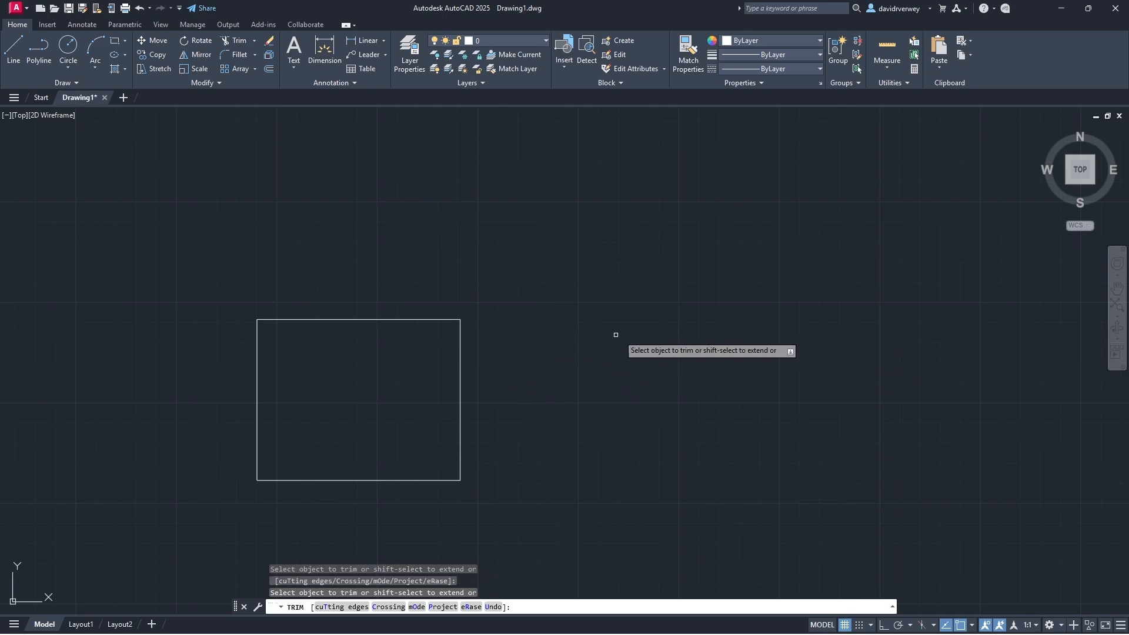
mouse_move(453, 321)
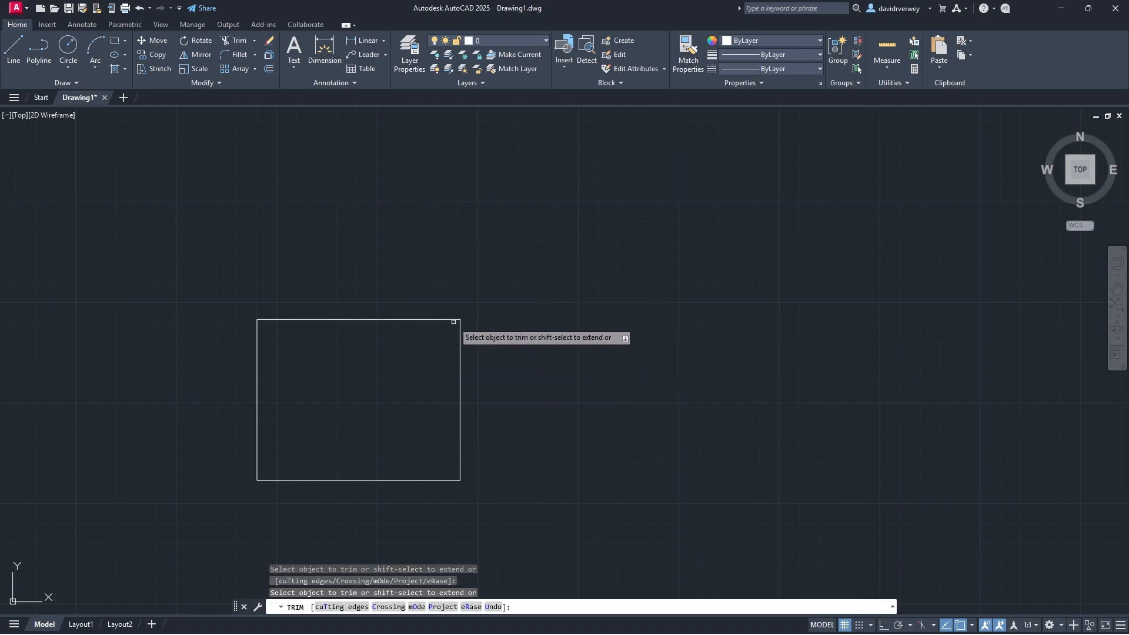
mouse_move(261, 455)
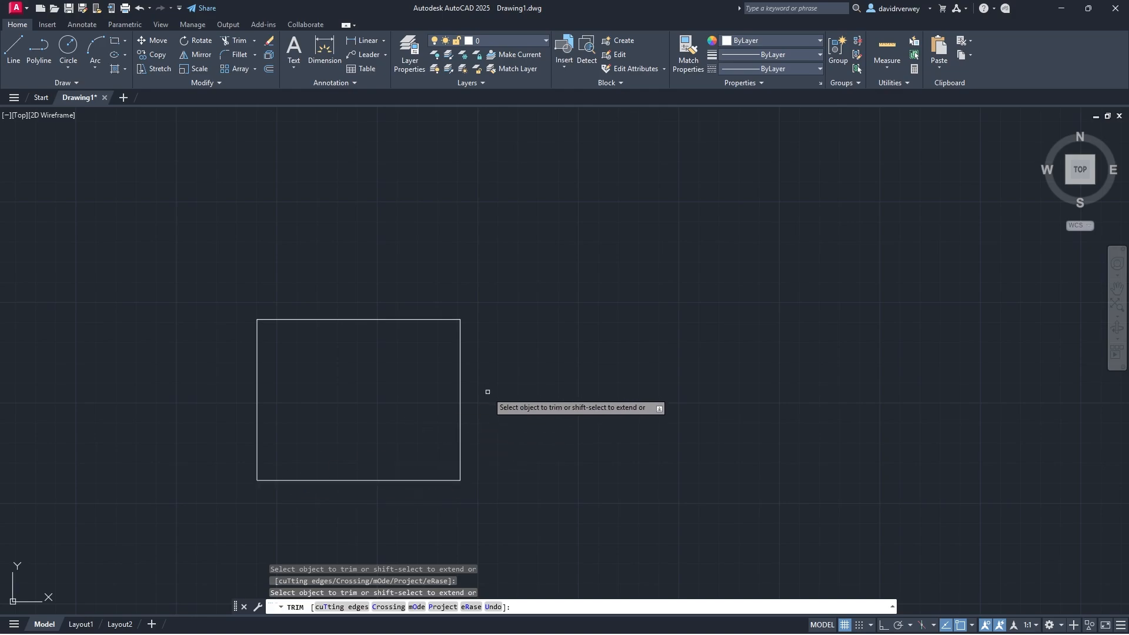
mouse_move(512, 397)
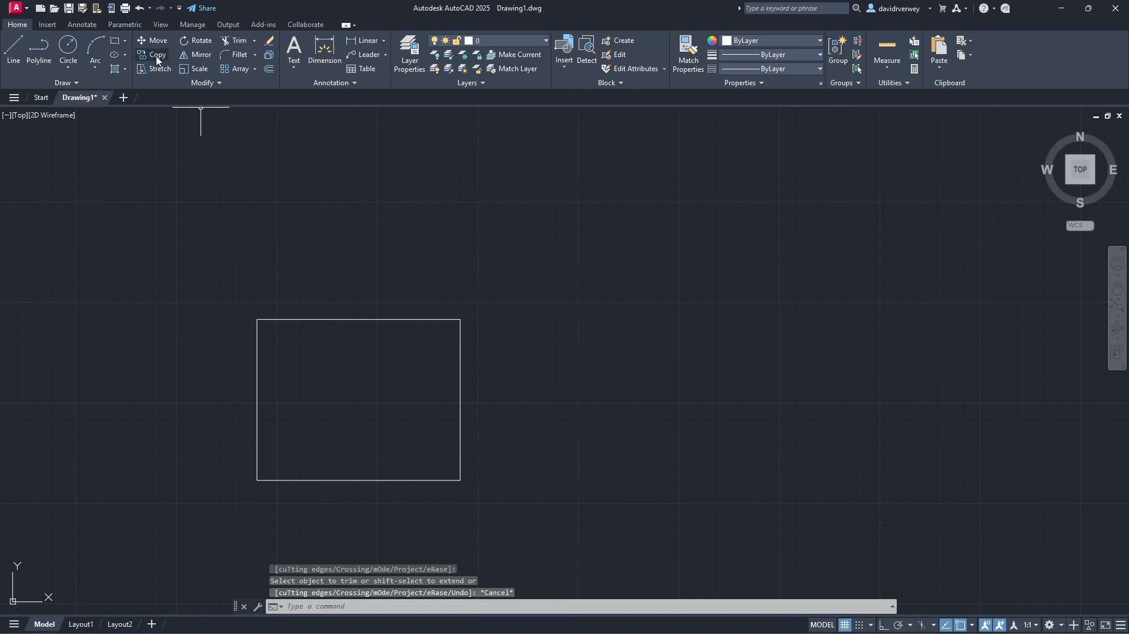
Copy the rectangle diagonally up-right from its lower-left corner so the copy touches its upper-right corner
click(156, 55)
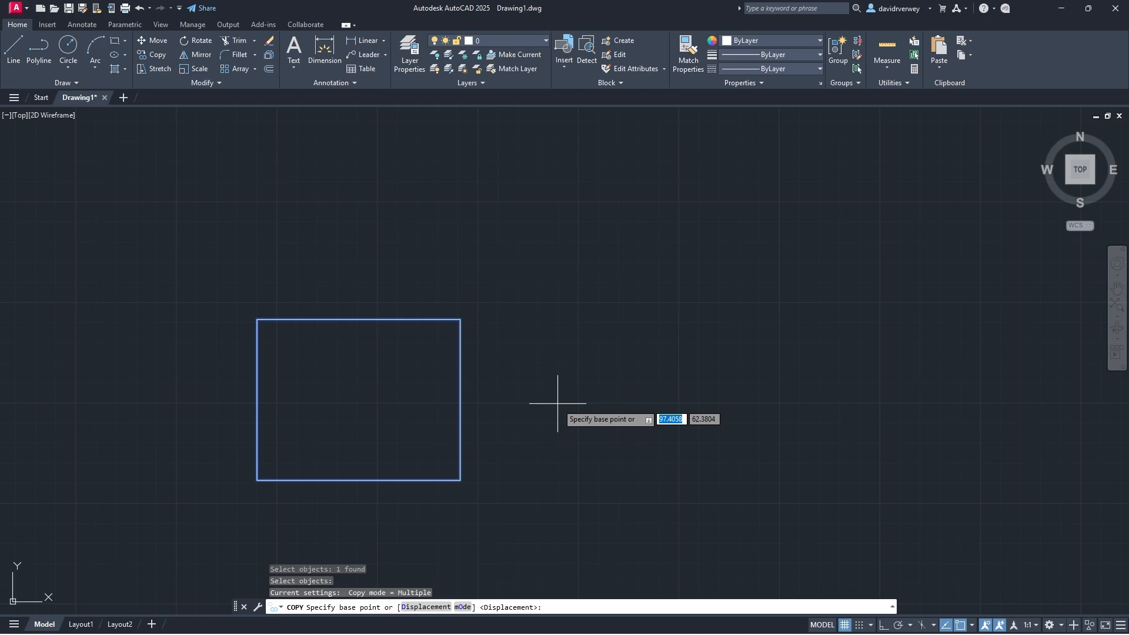
click(257, 477)
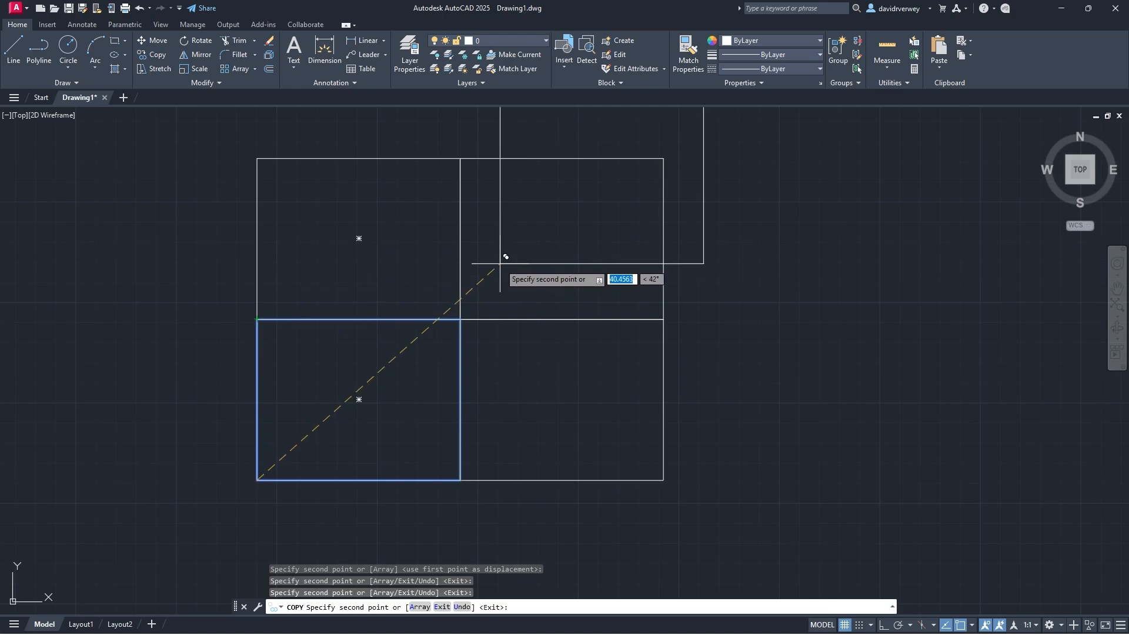
key(Escape)
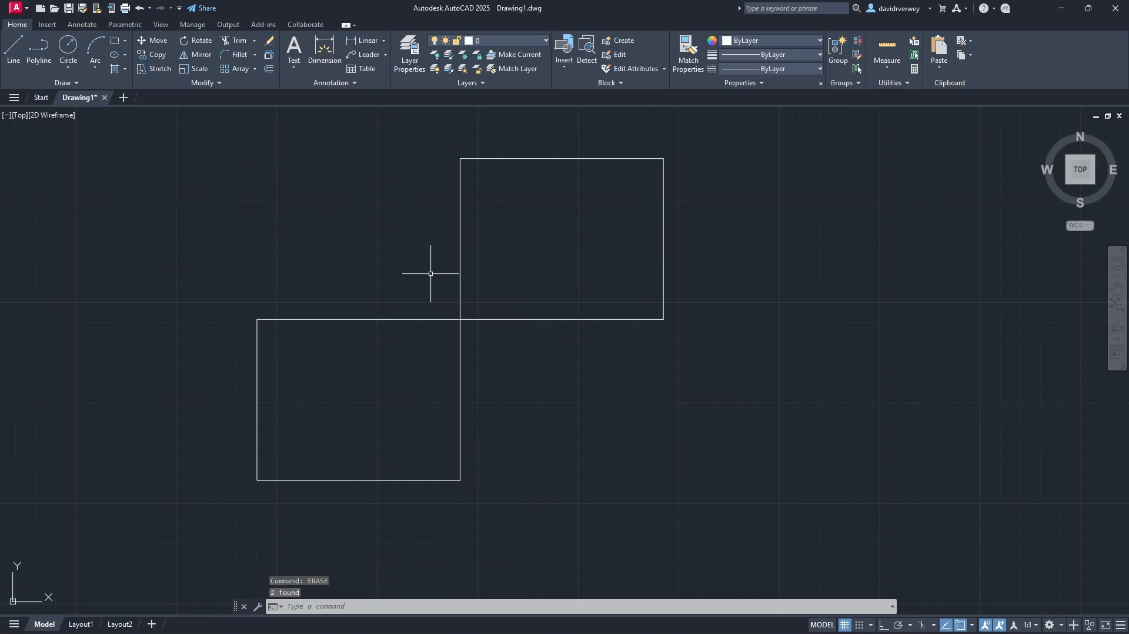
mouse_move(226, 130)
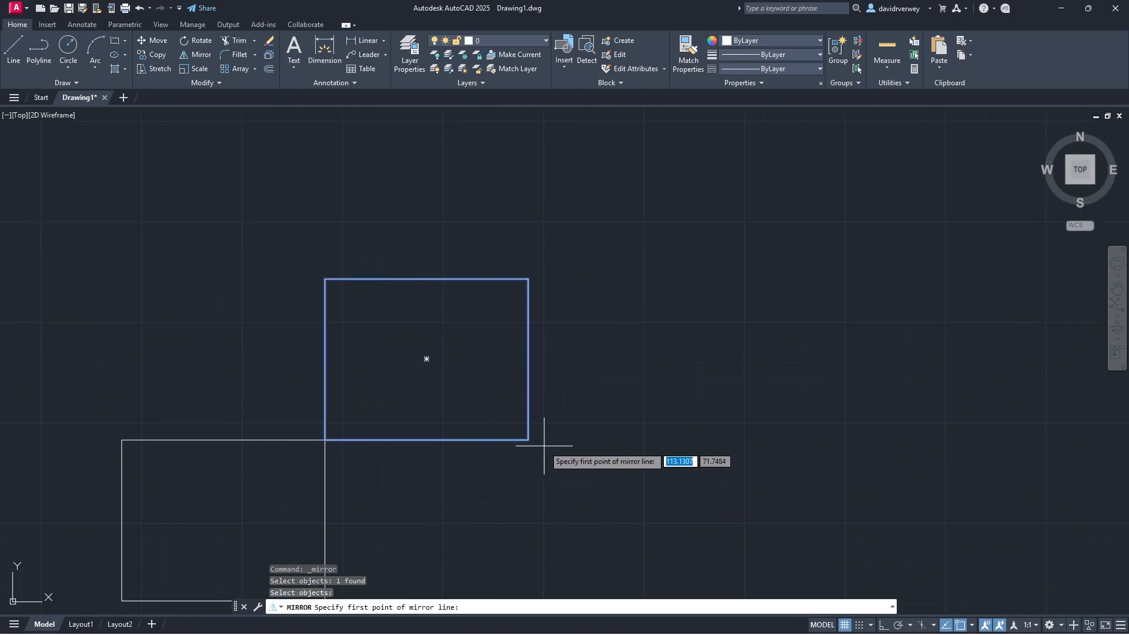
mouse_move(528, 440)
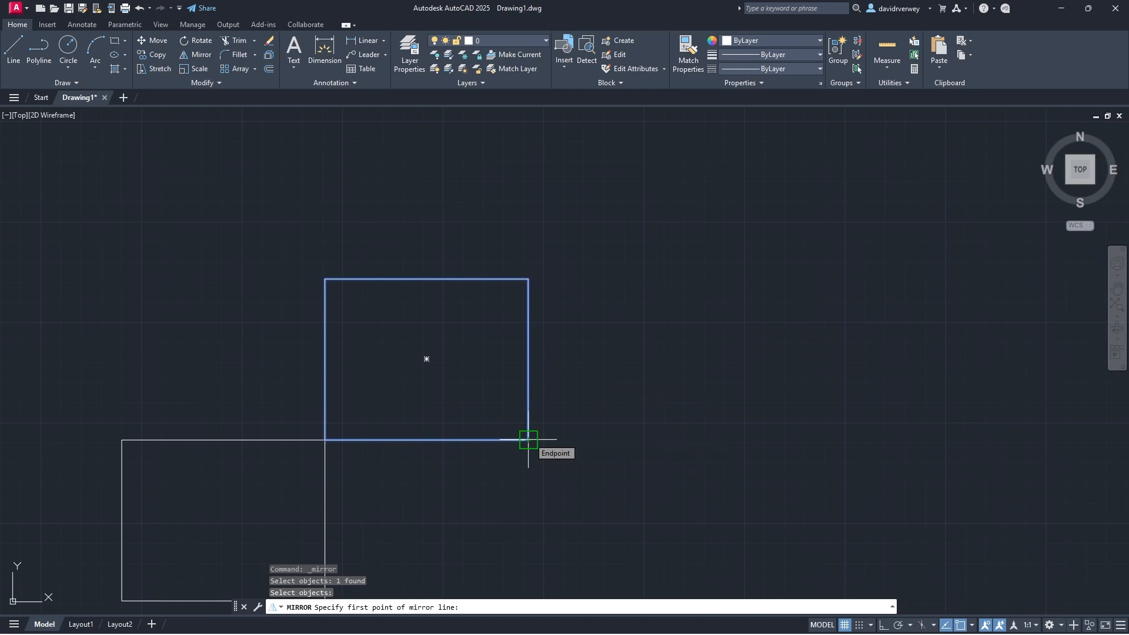
Mirror the upper rectangle across its right edge, keeping the original
click(528, 440)
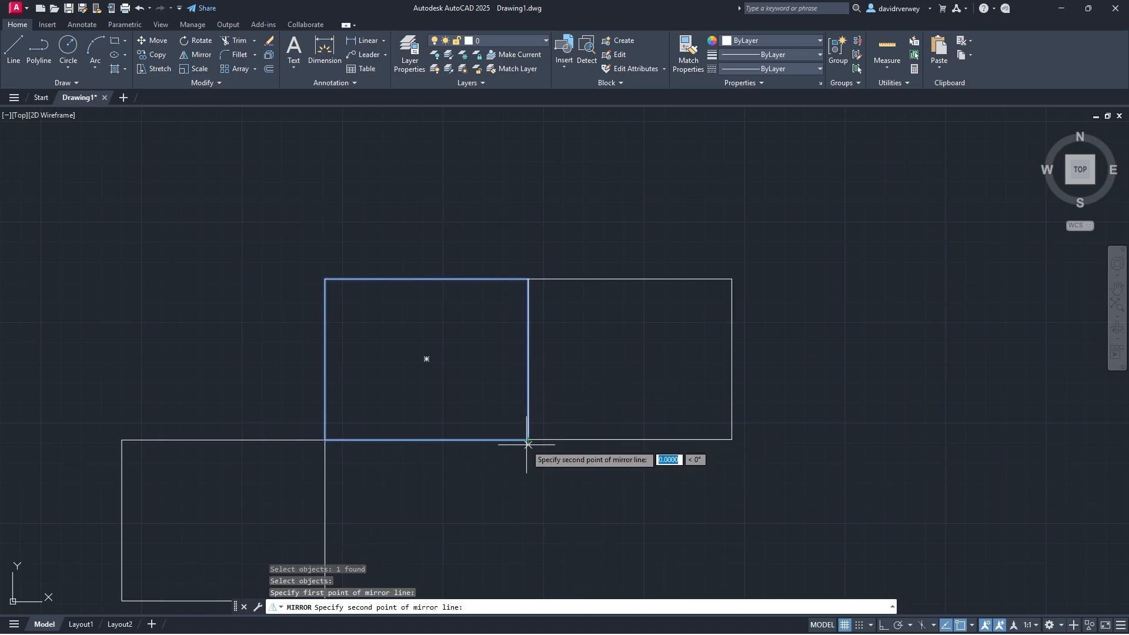
mouse_move(528, 439)
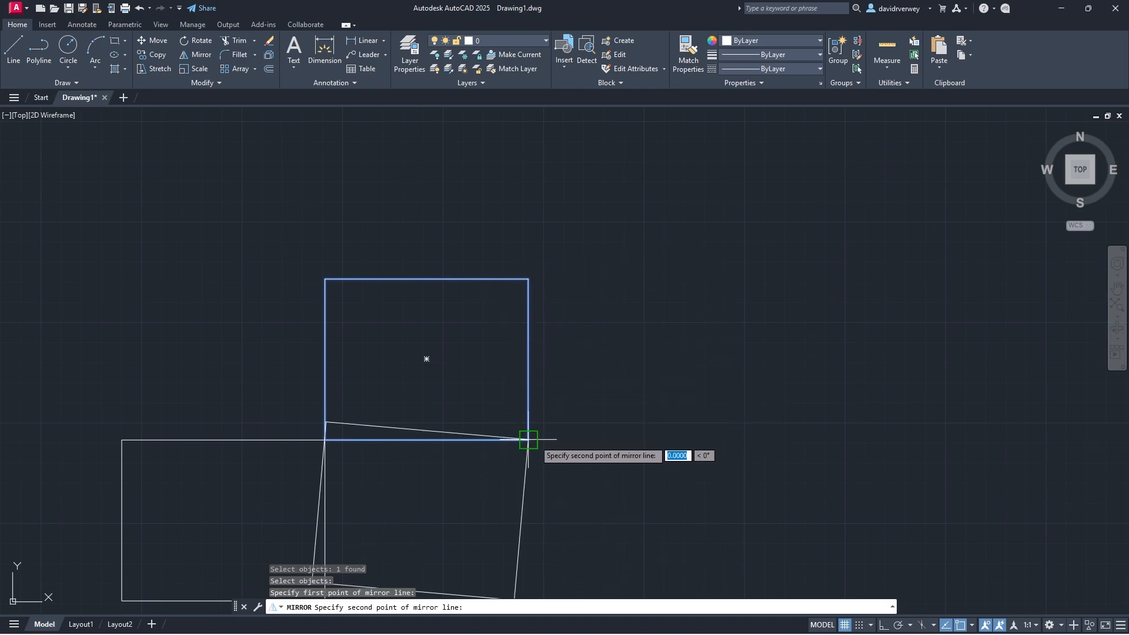
mouse_move(788, 493)
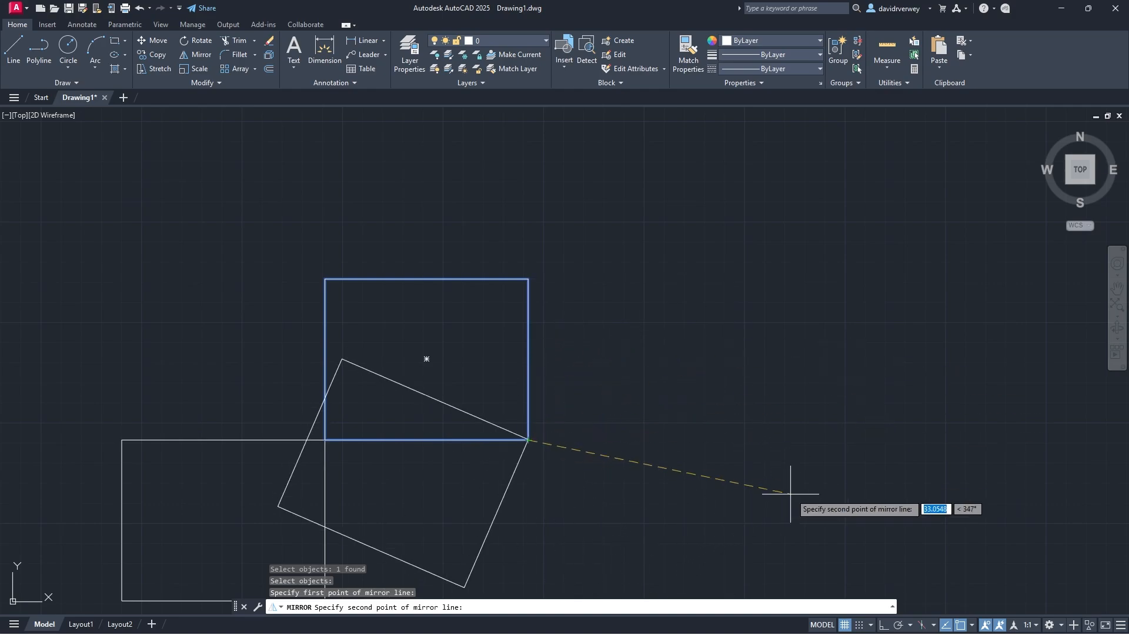
mouse_move(526, 199)
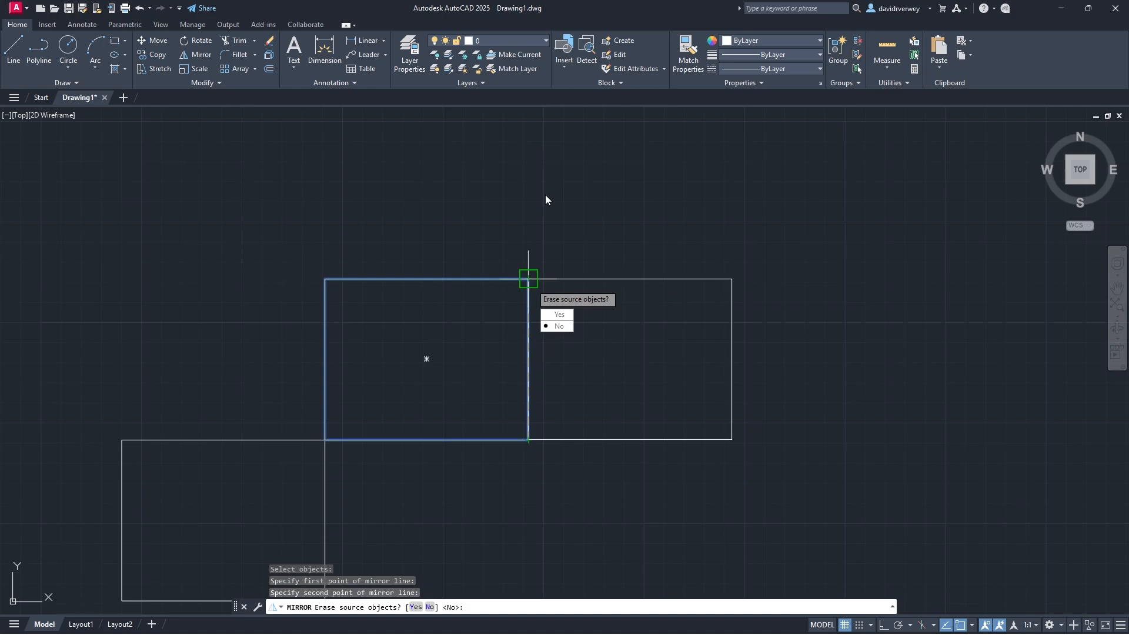
mouse_move(554, 202)
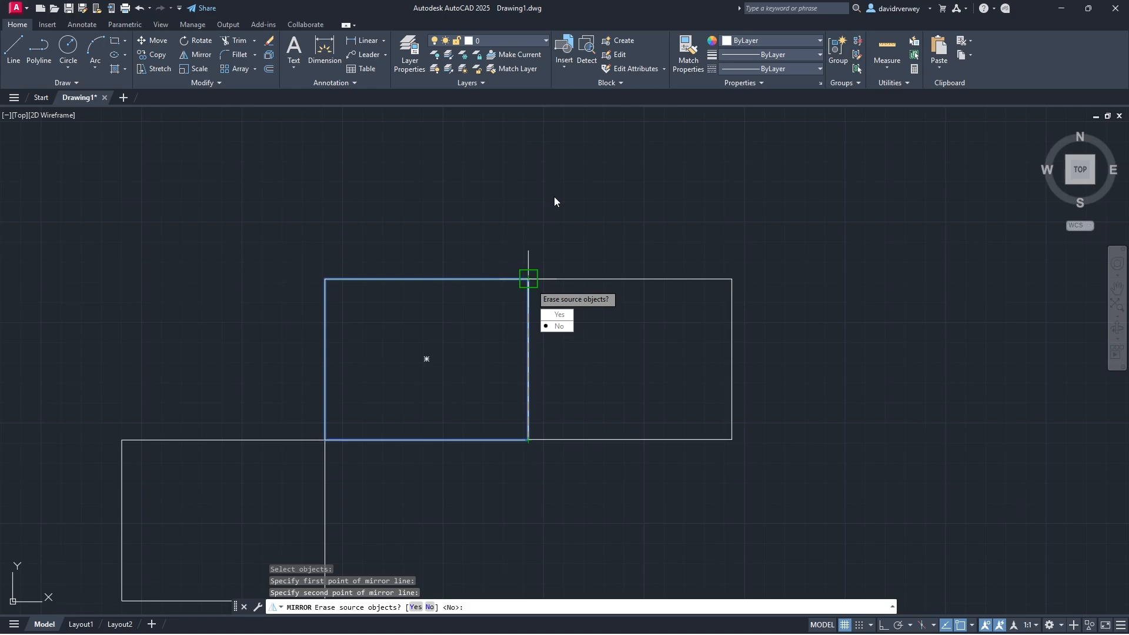
mouse_move(485, 335)
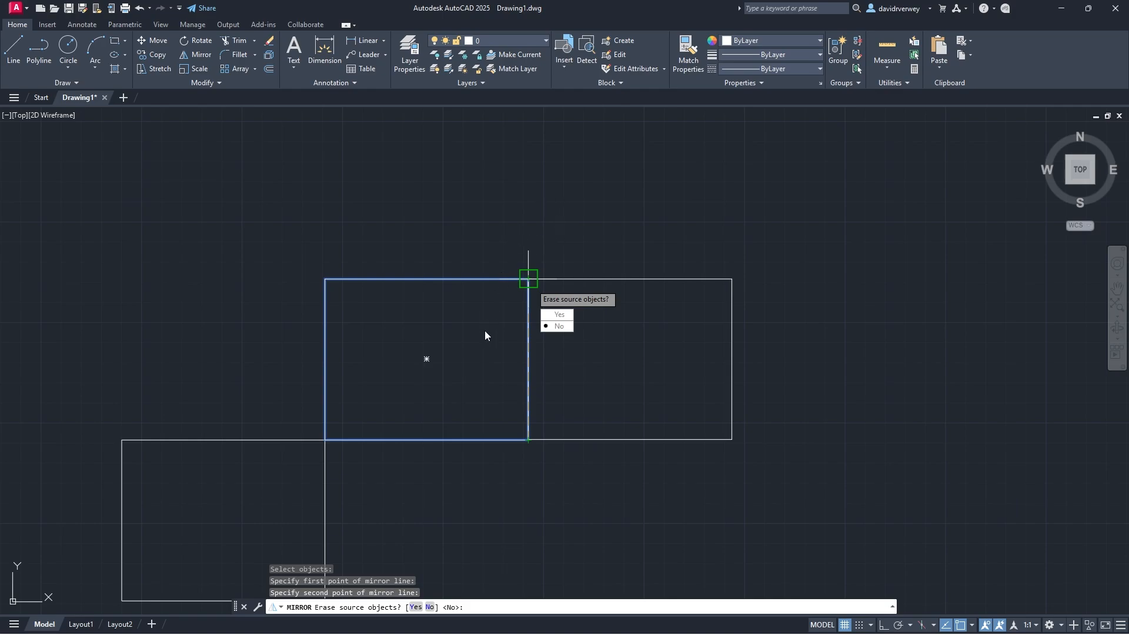
mouse_move(333, 275)
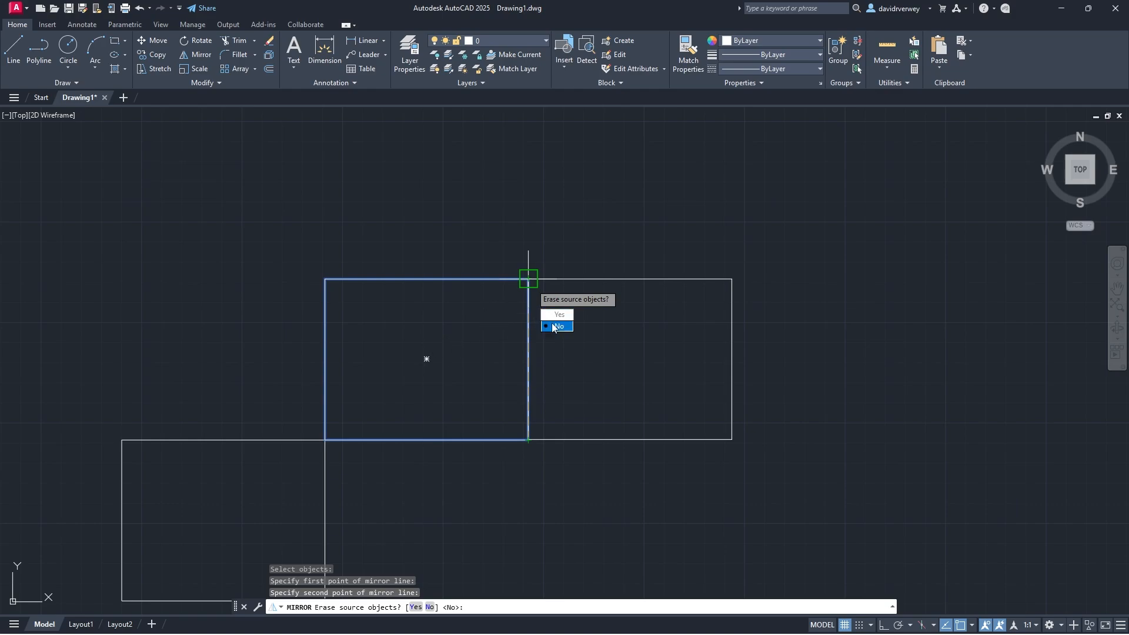
click(558, 326)
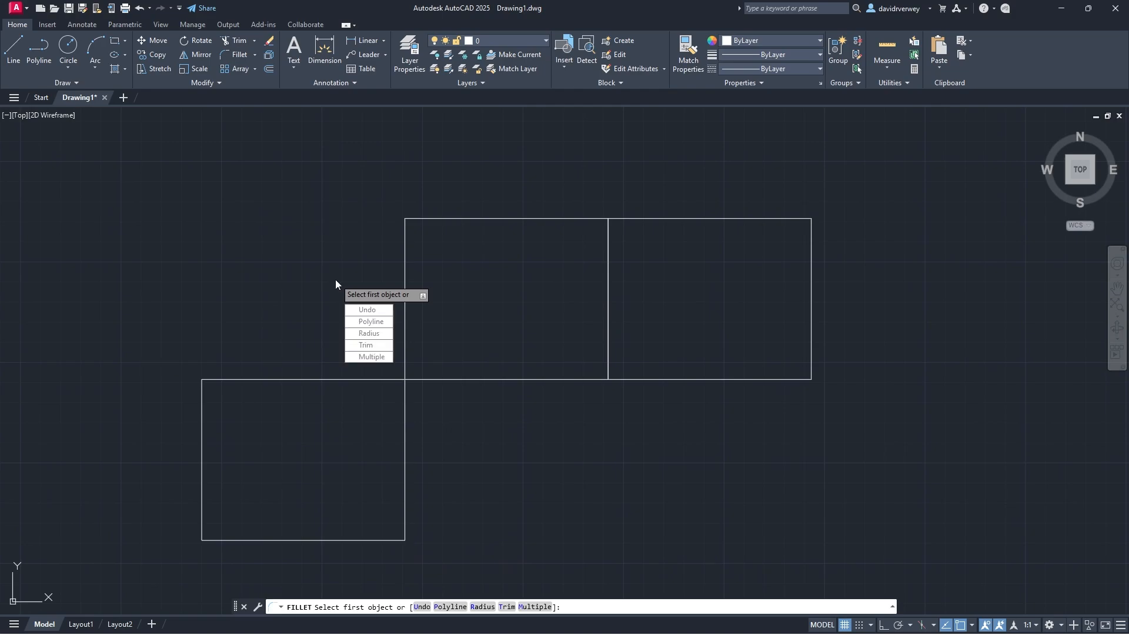
Fillet the upper top edge and the lower left edge into a rounded corner
click(368, 334)
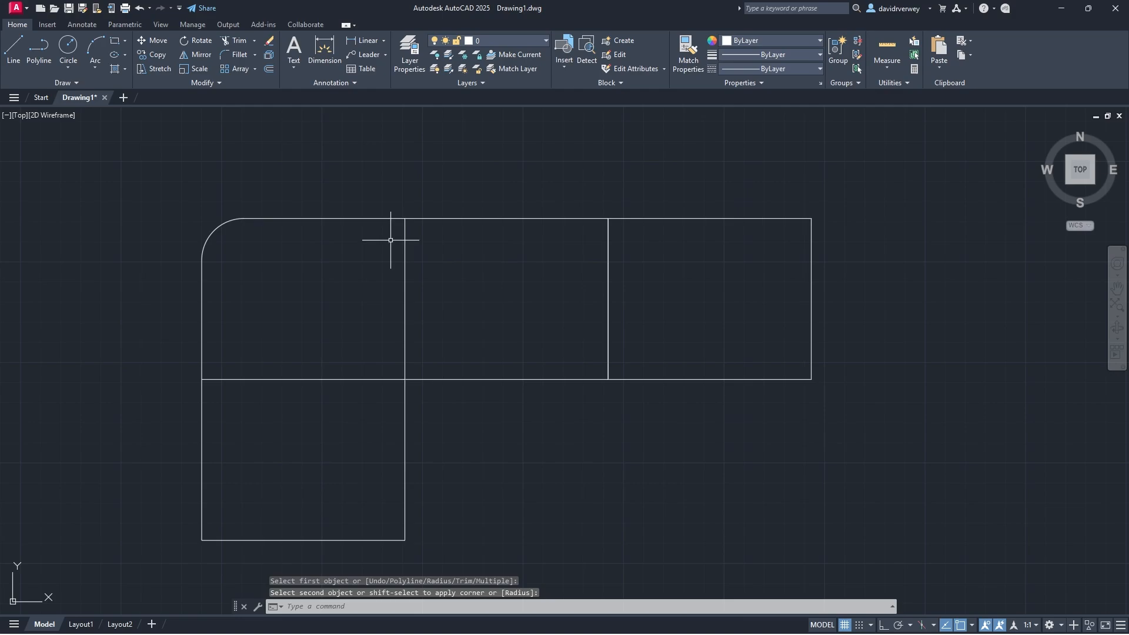
mouse_move(317, 312)
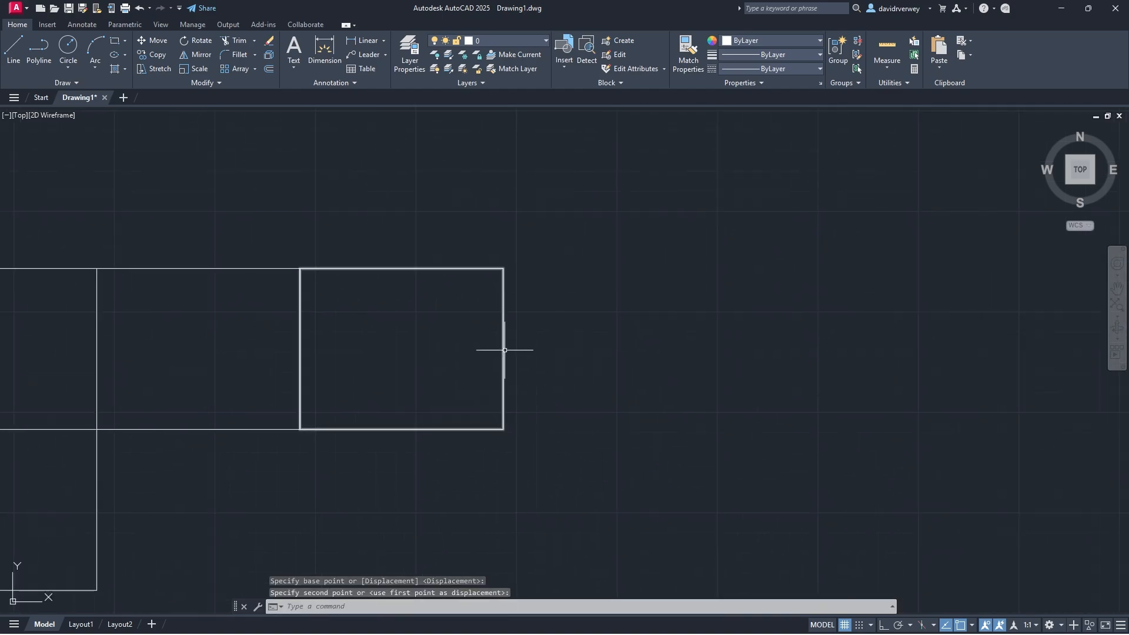
click(504, 349)
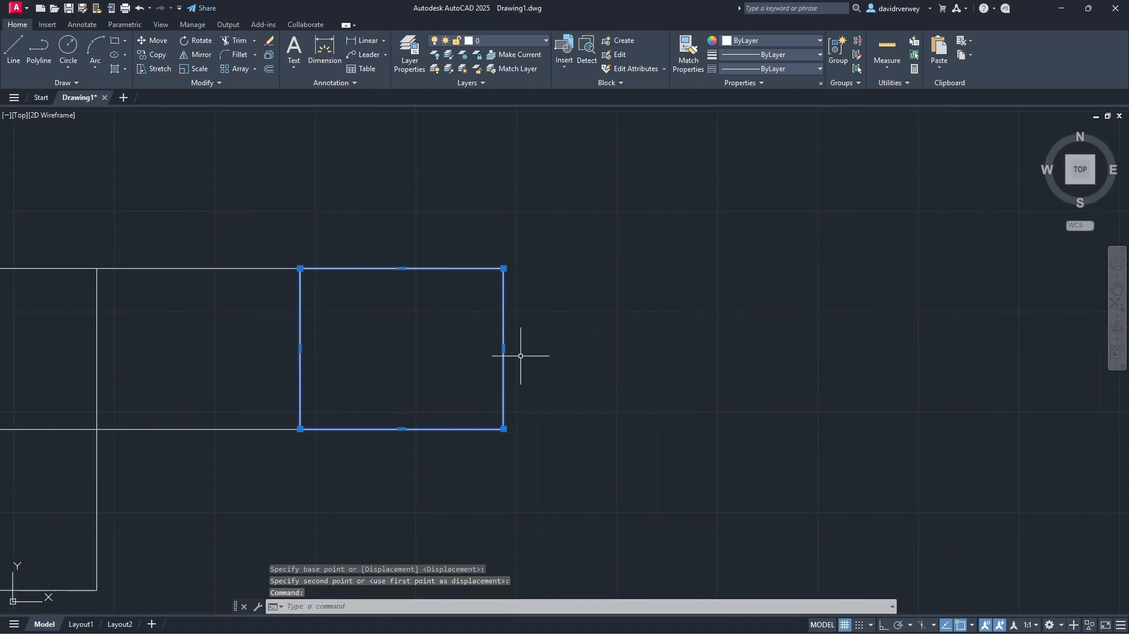
Stretch the rightmost rectangle to nearly twice its width via its right-edge midpoint grip
click(504, 348)
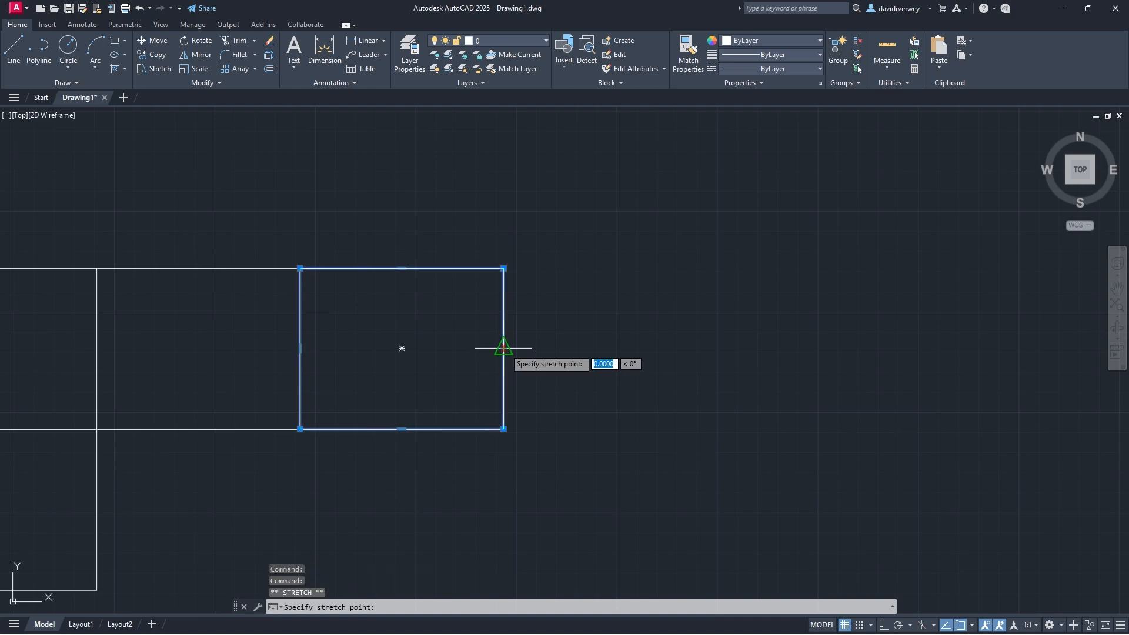
click(689, 349)
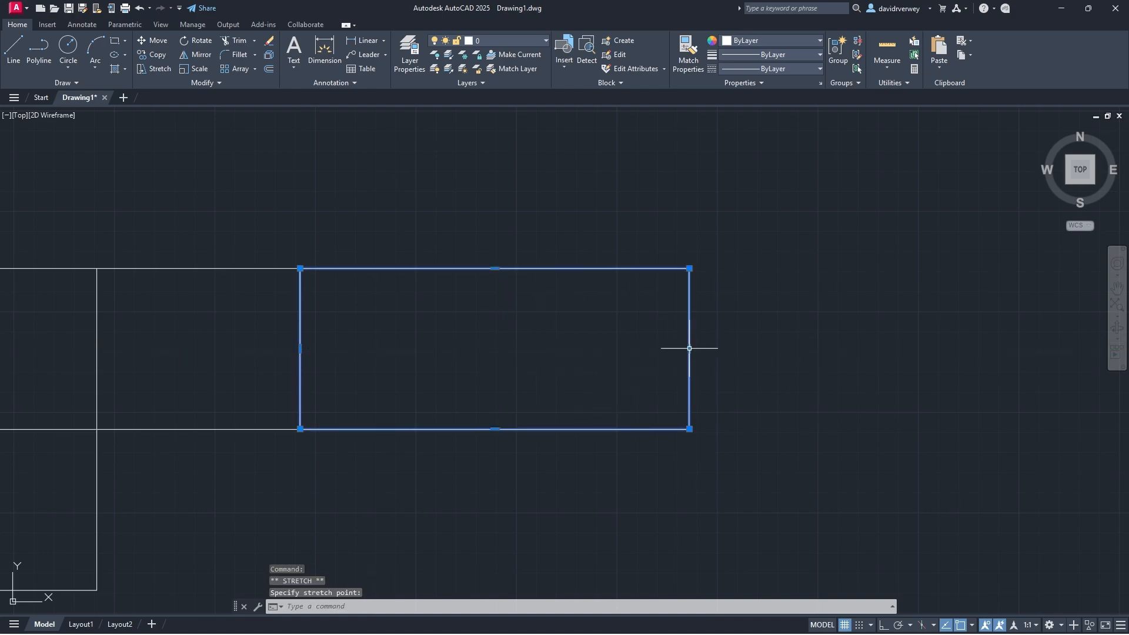
mouse_move(821, 313)
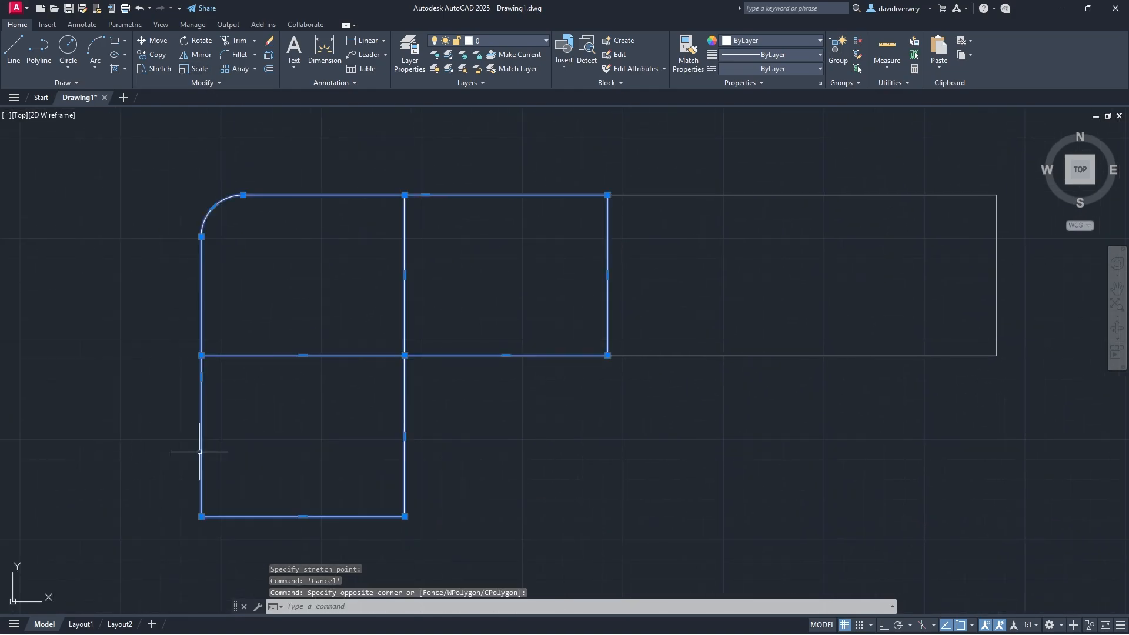
key(Escape)
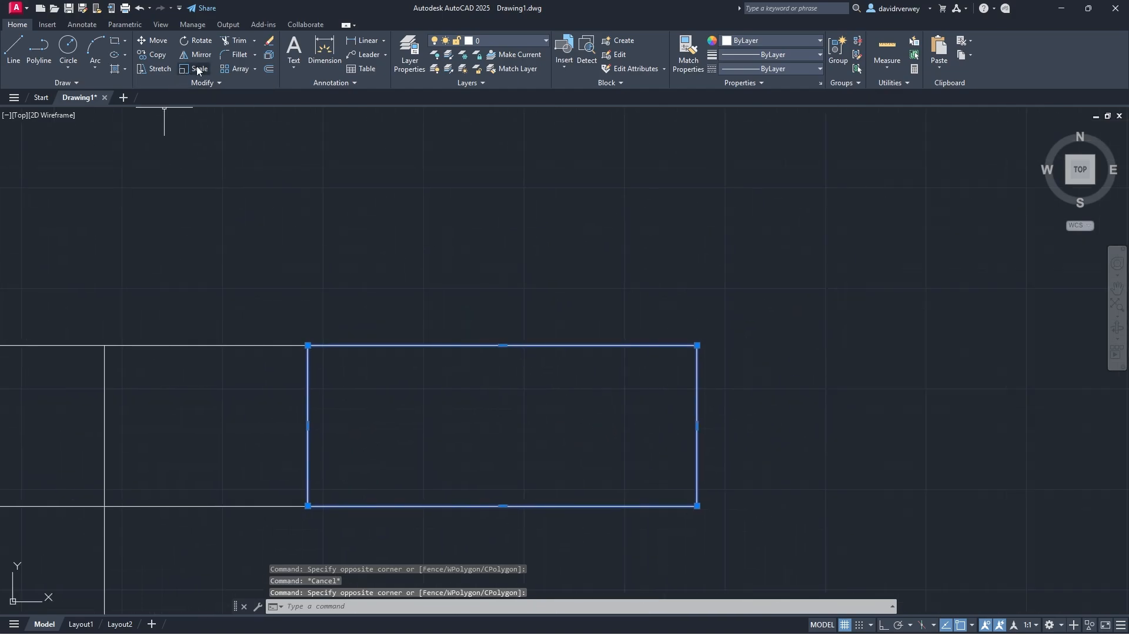
Begin scaling the stretched rectangle from its lower-left corner
click(199, 69)
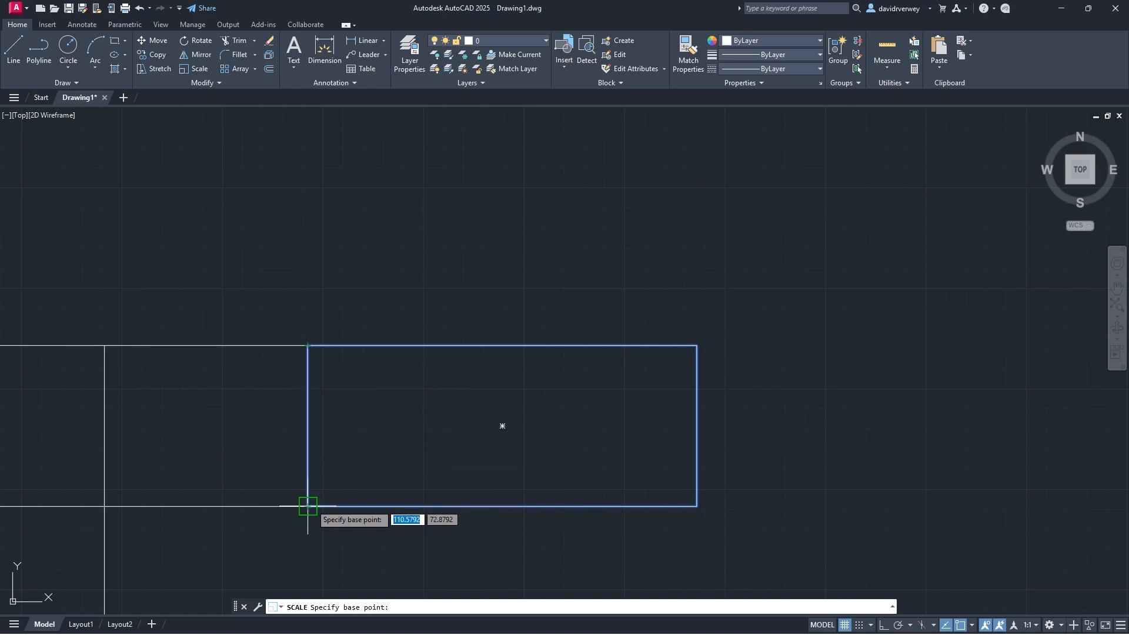
mouse_move(307, 523)
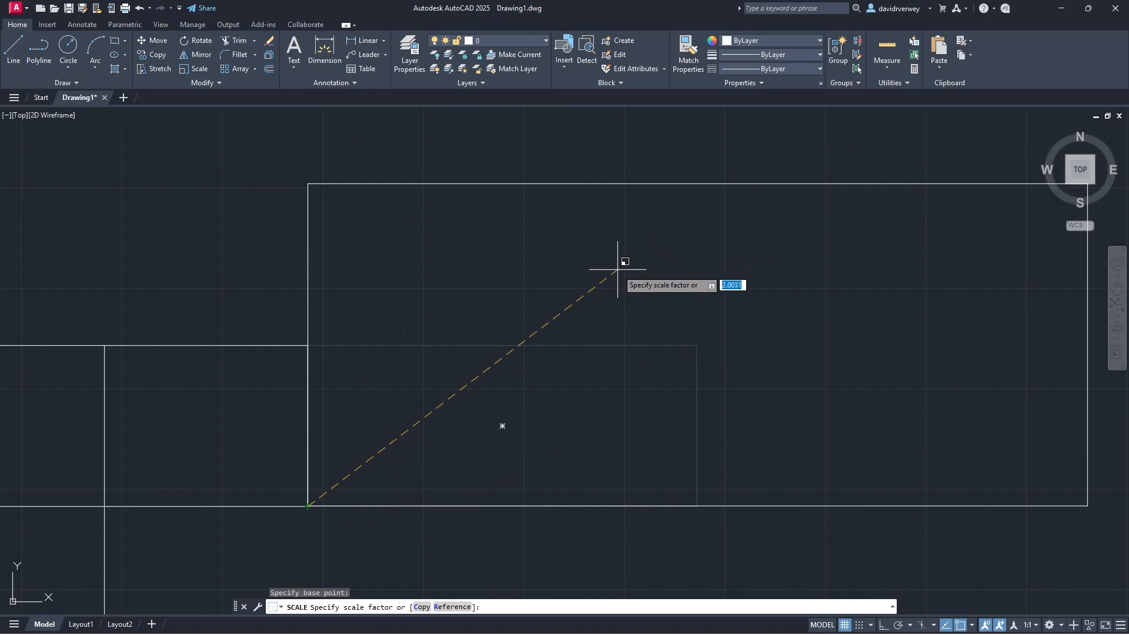
mouse_move(719, 208)
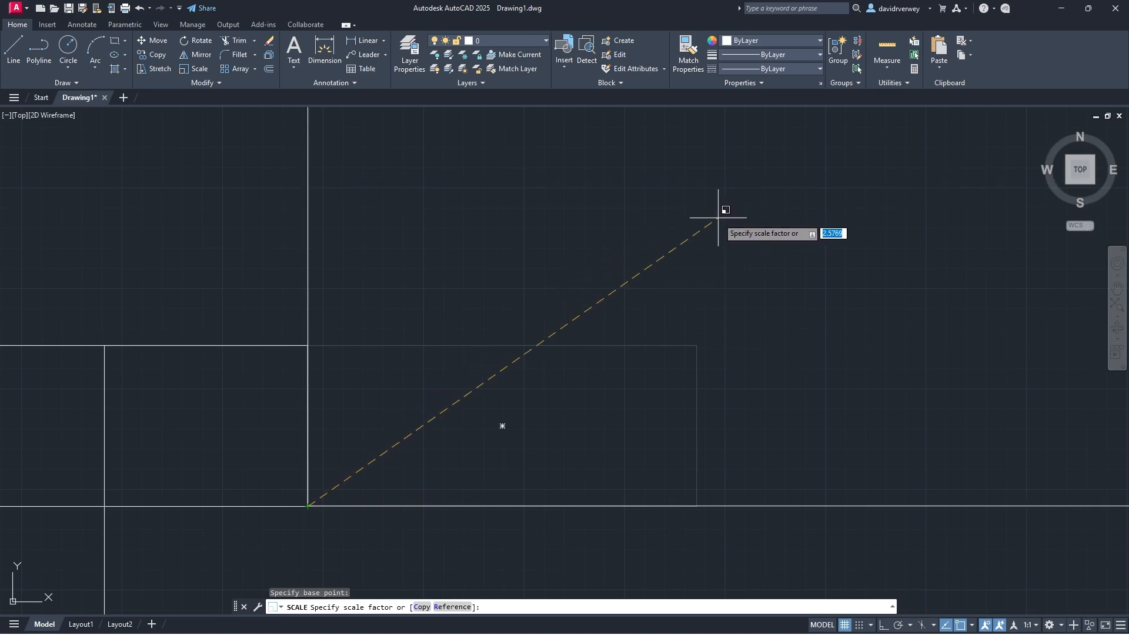
mouse_move(708, 215)
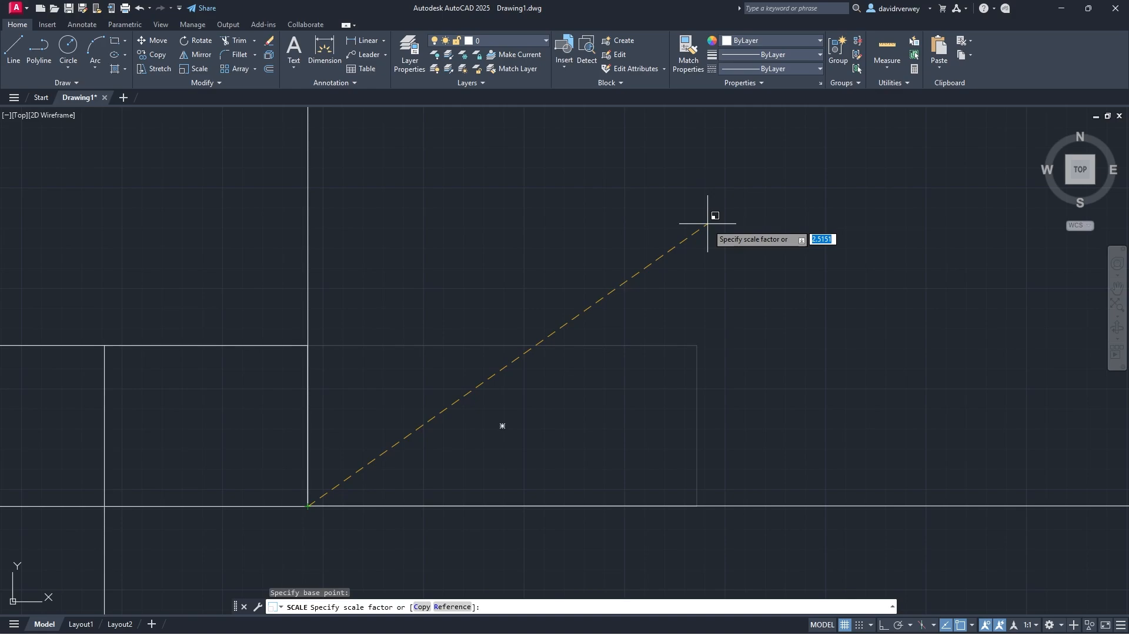
mouse_move(659, 273)
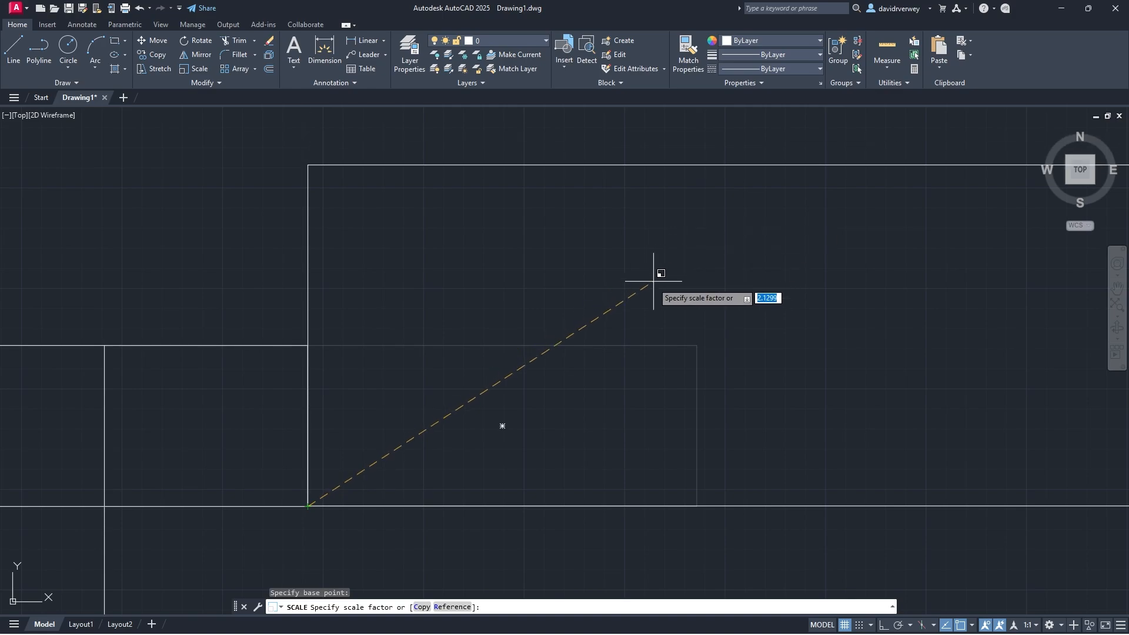
mouse_move(567, 356)
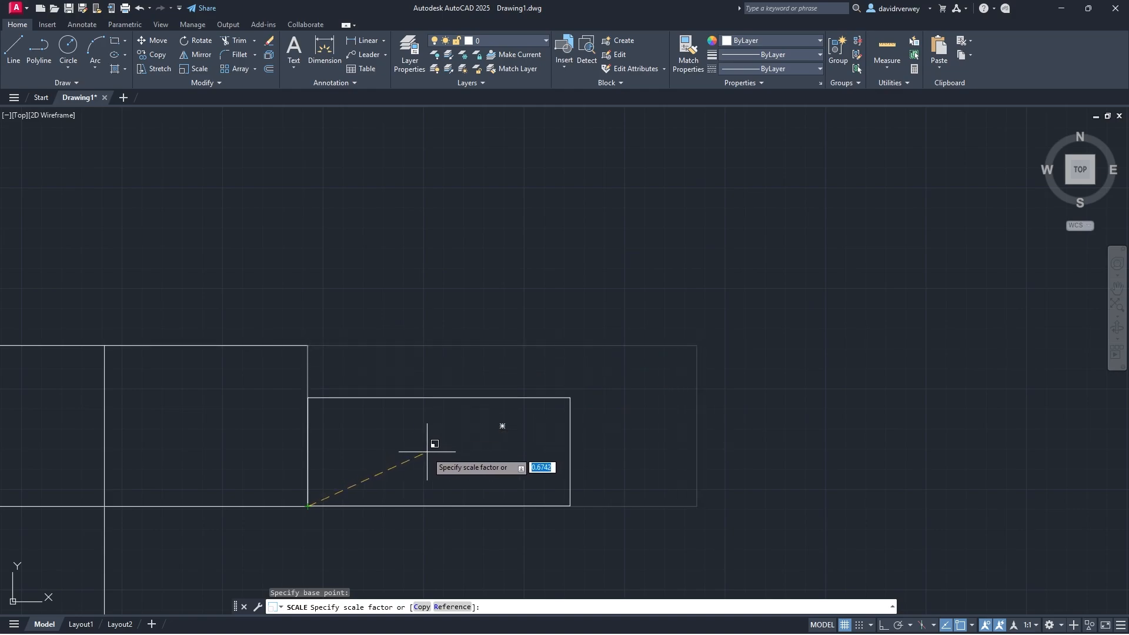
mouse_move(416, 461)
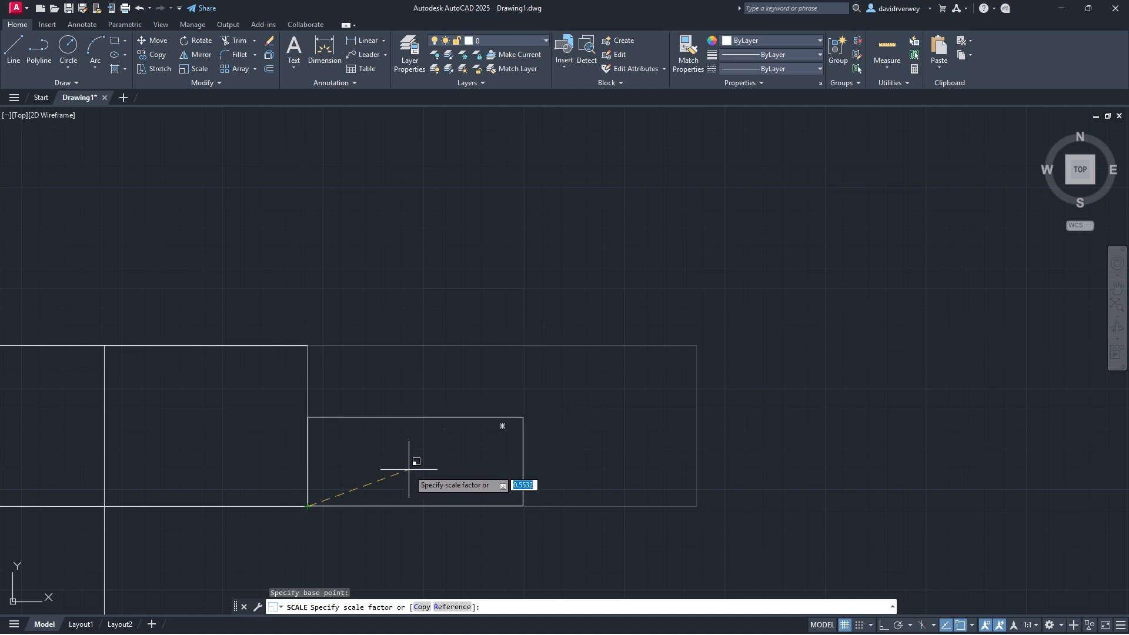
mouse_move(458, 445)
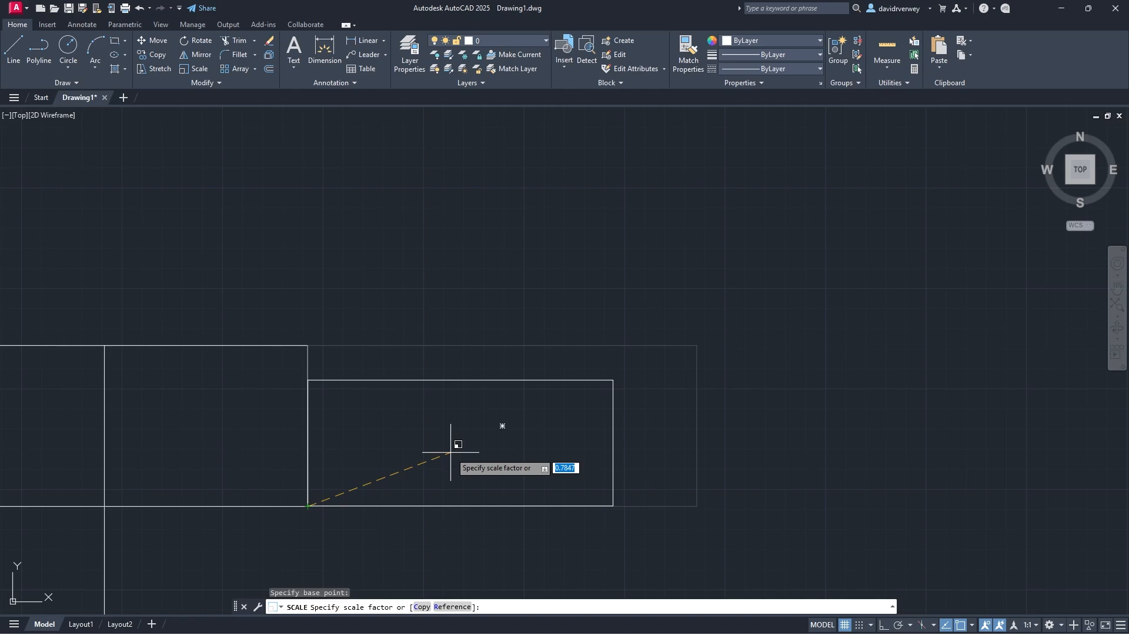
mouse_move(458, 446)
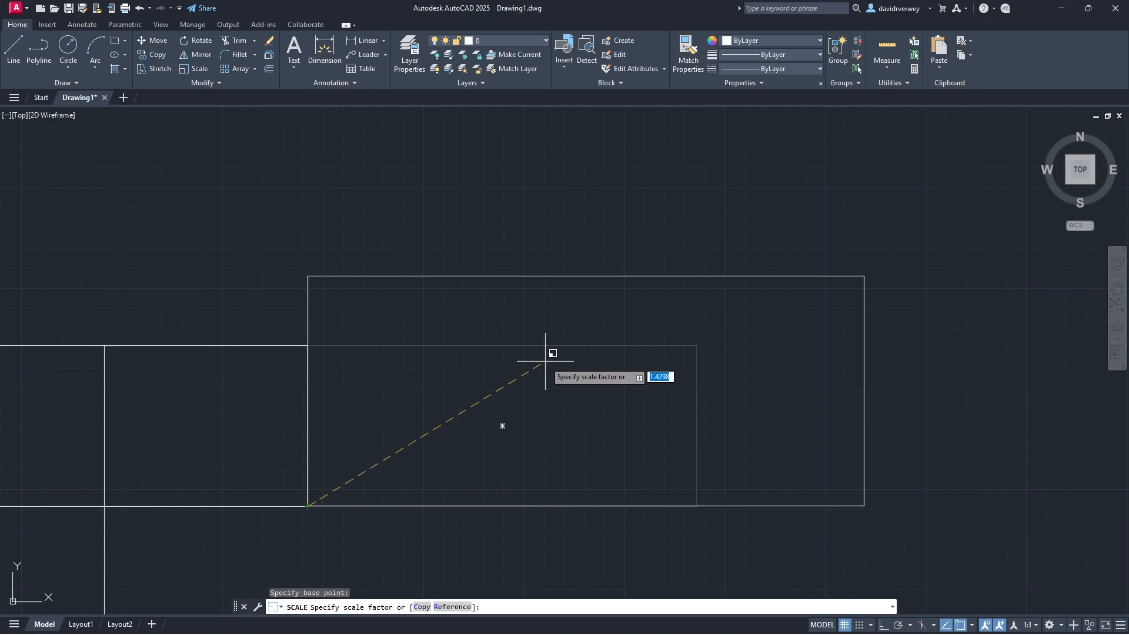
Scale the rectangle by a factor of 2
text(2)
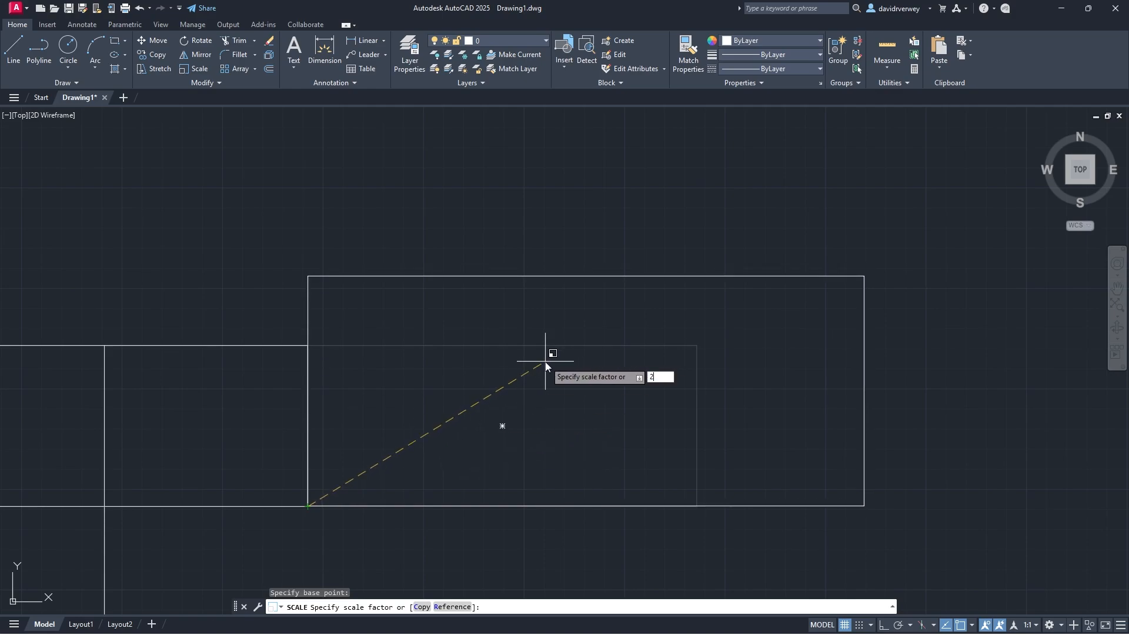
key(Enter)
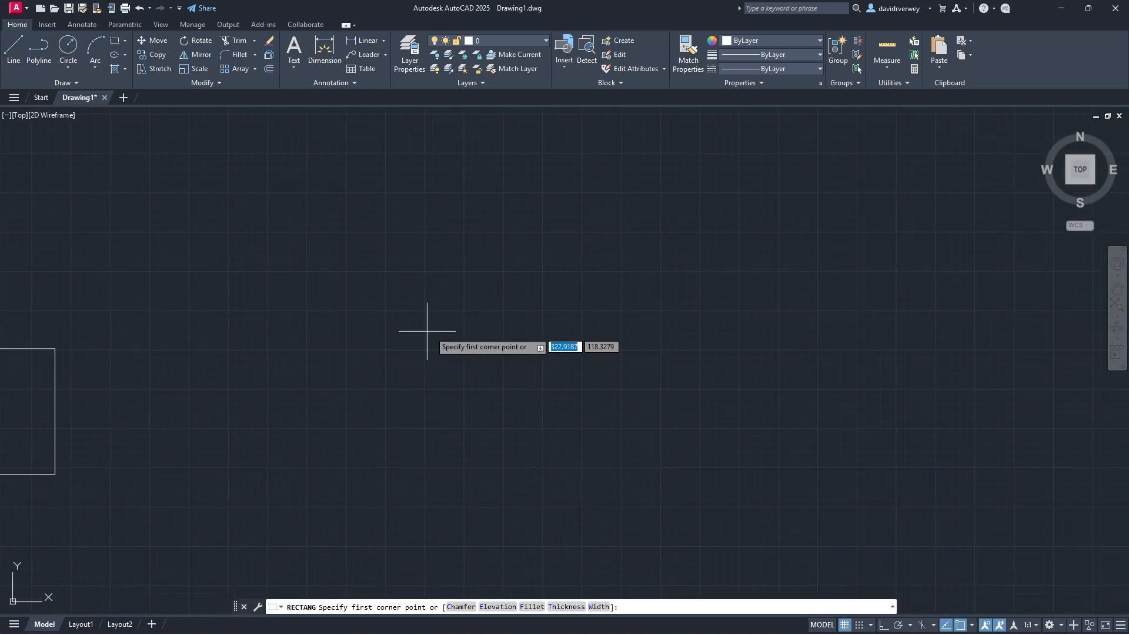
Draw a small rectangle and array it into a four-column, three-row grid
click(426, 311)
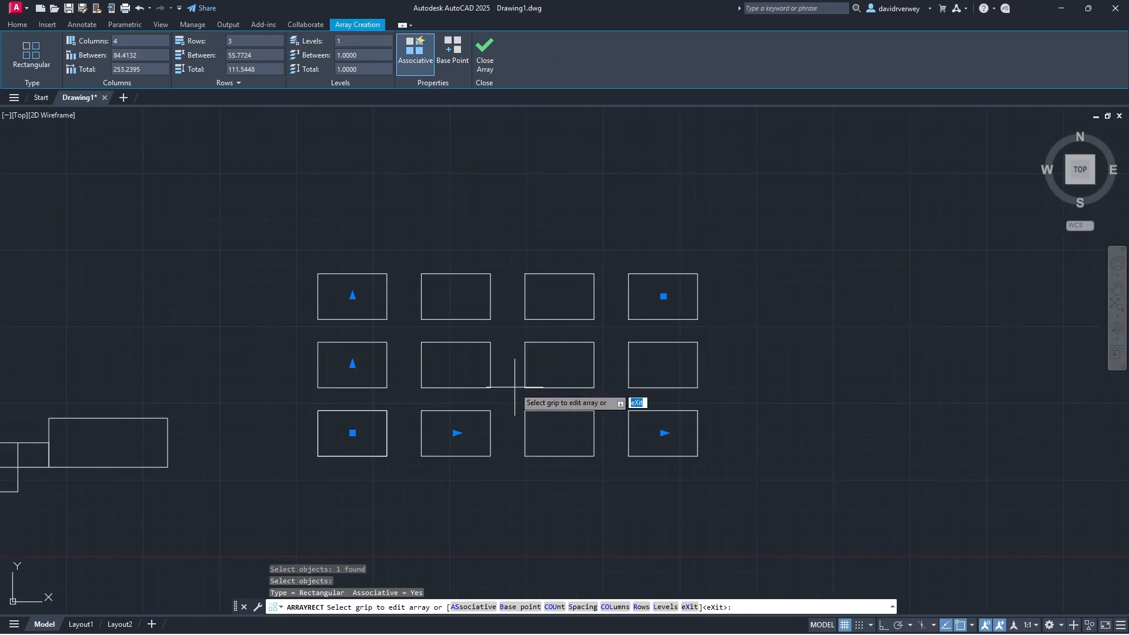
click(137, 40)
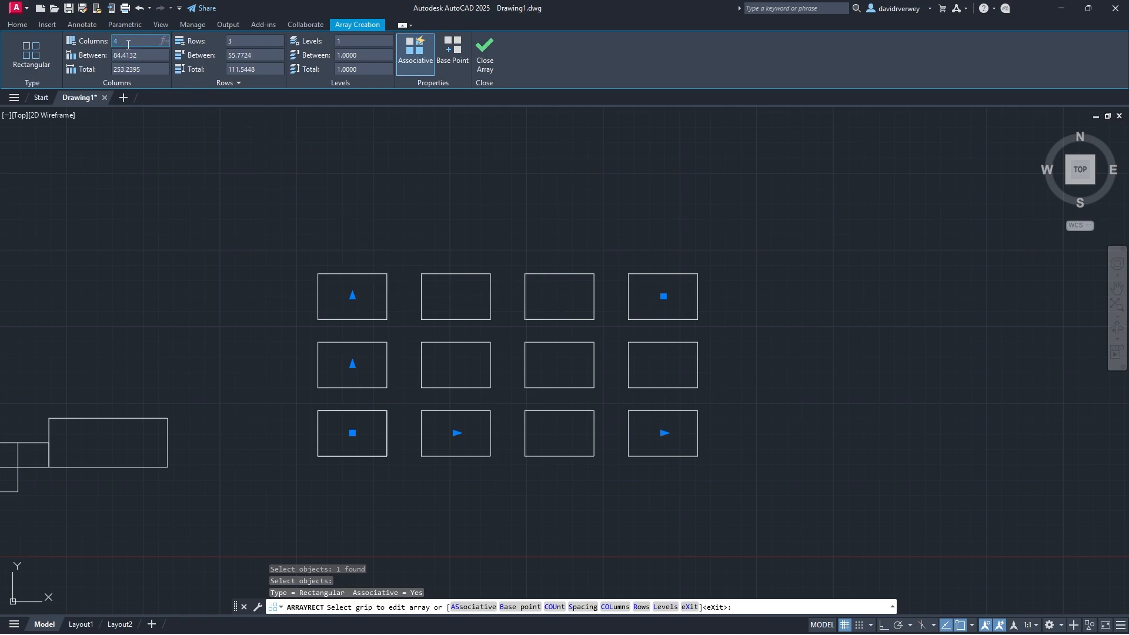
Set the array to 6 columns and 3 rows in the Array Creation ribbon, trying 2 and 6 rows first
click(363, 40)
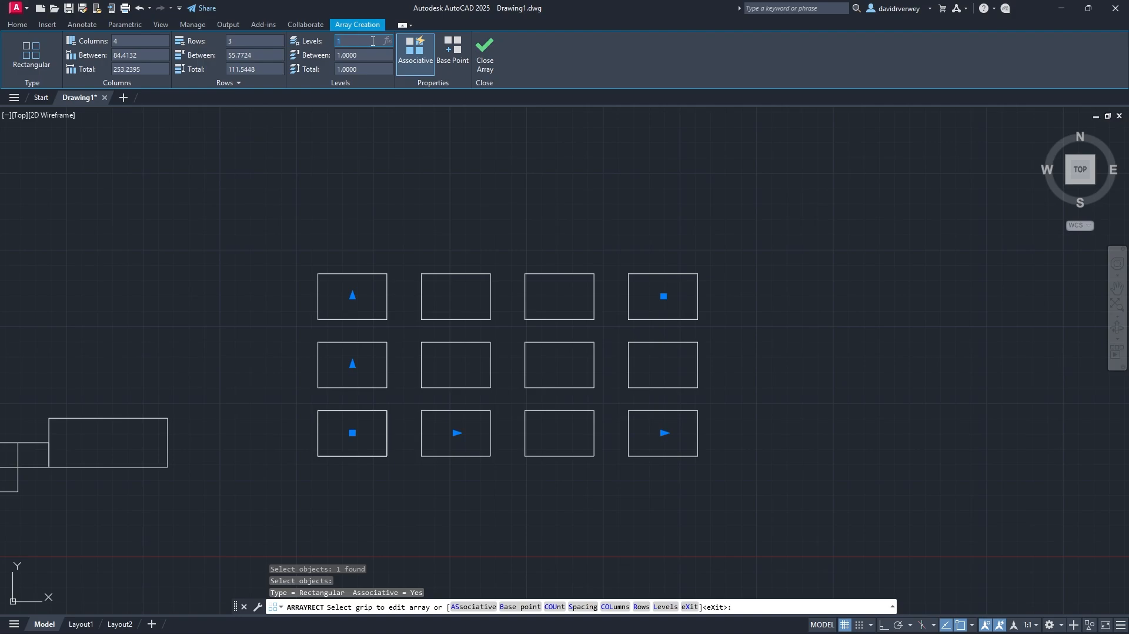
click(253, 41)
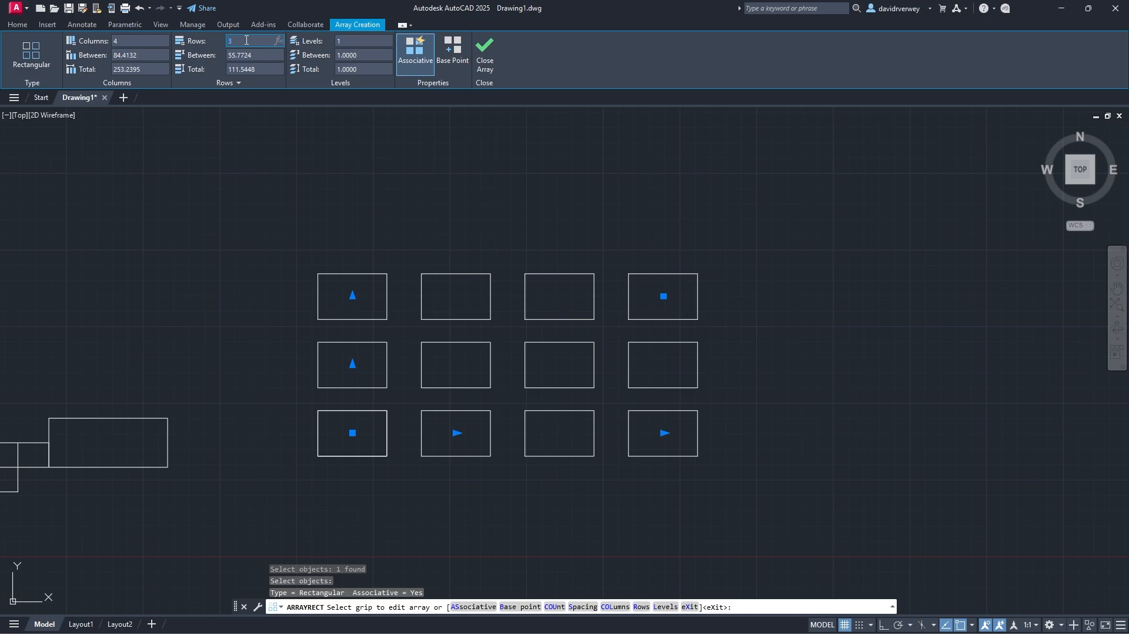
click(138, 41)
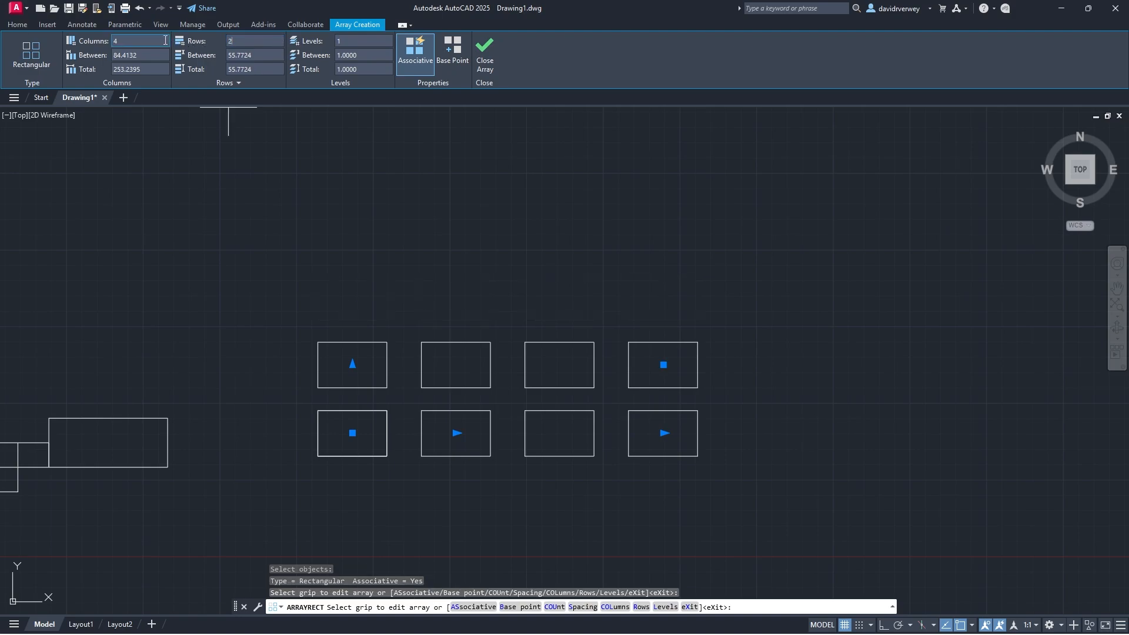
text(2)
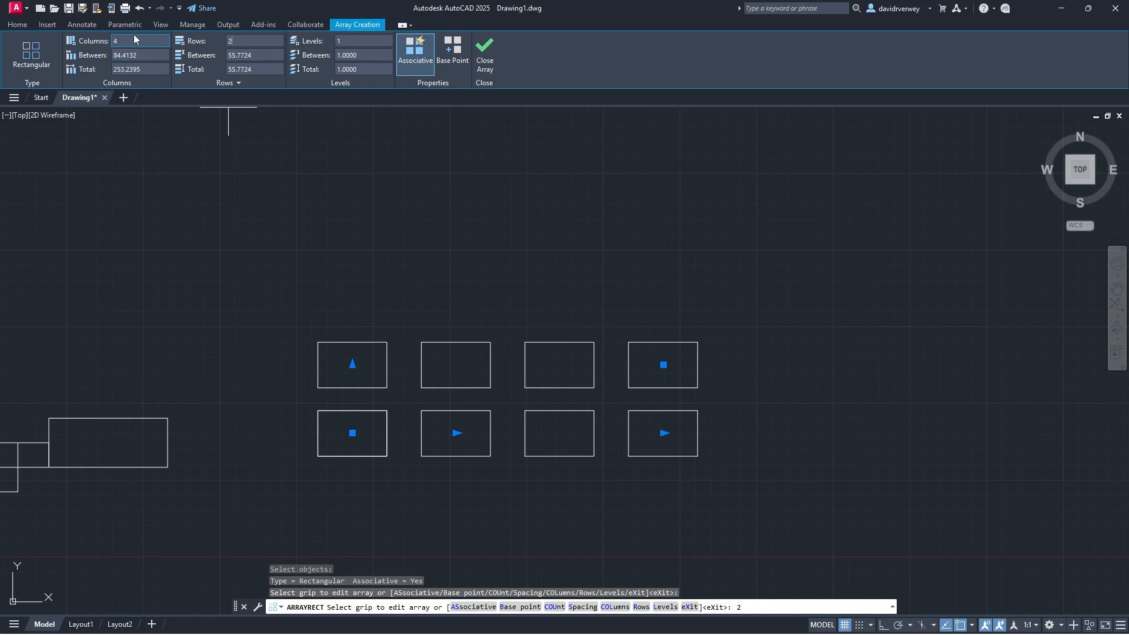
text(6)
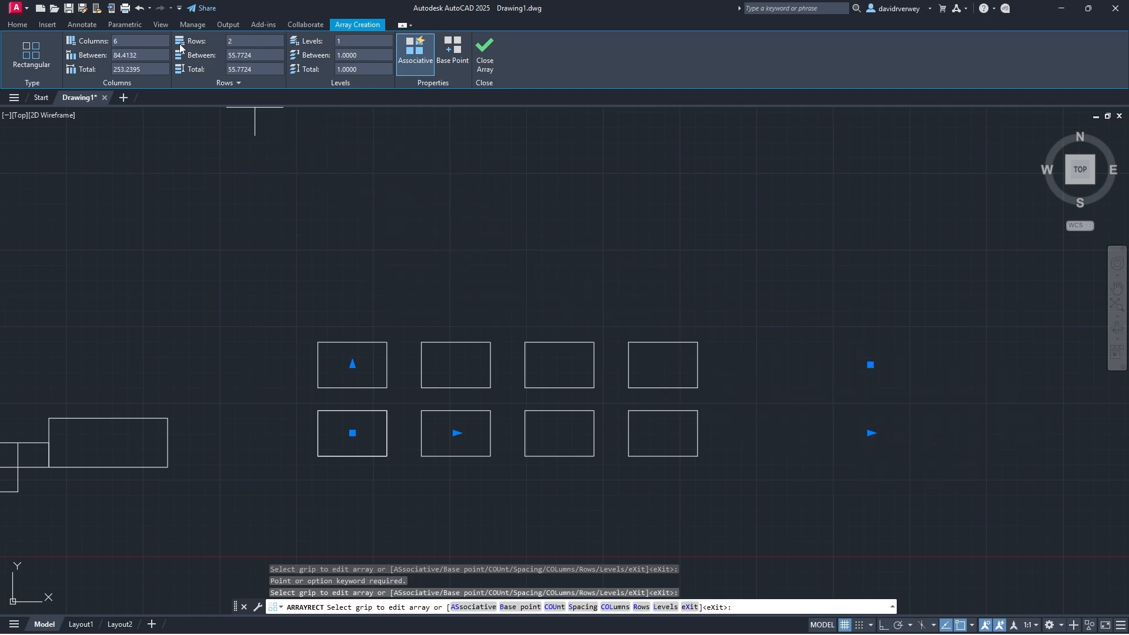
text(6)
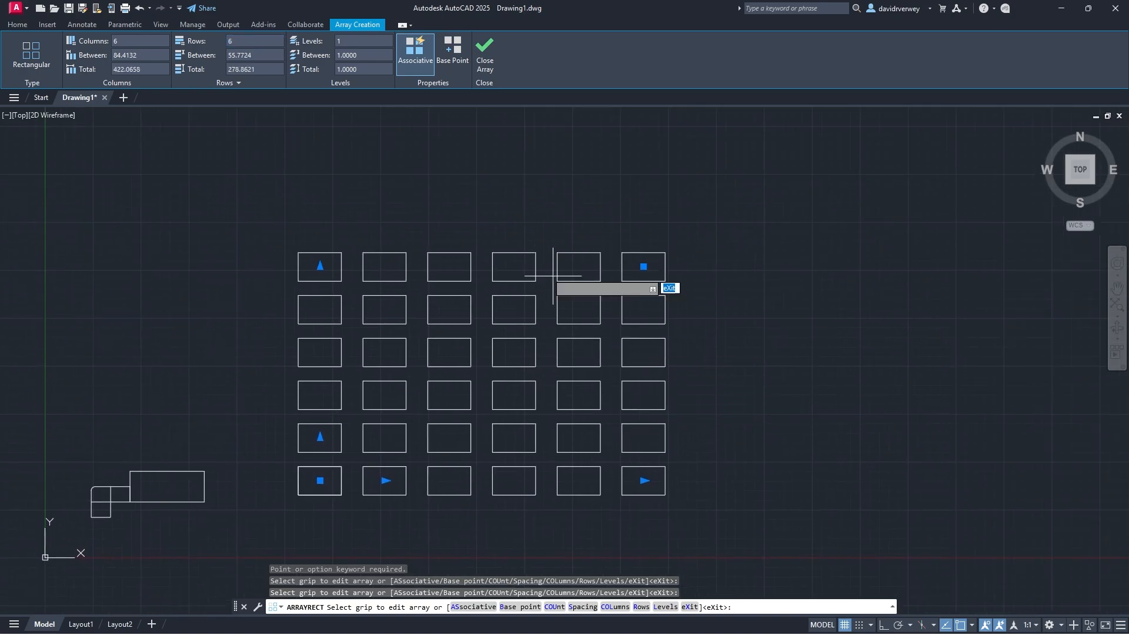
text(3)
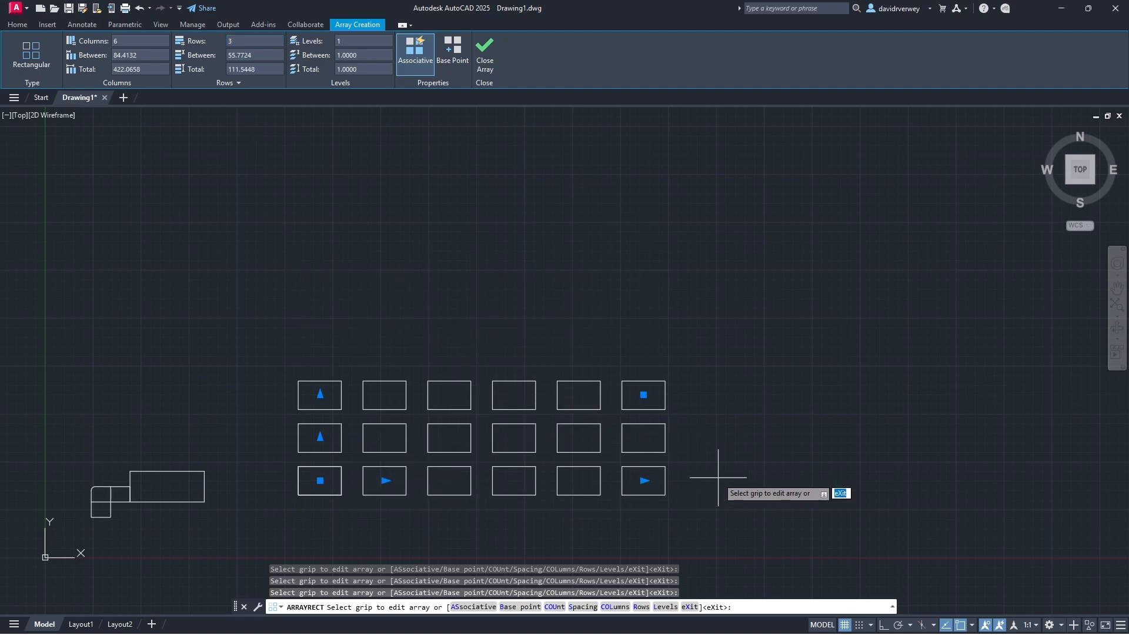
mouse_move(341, 248)
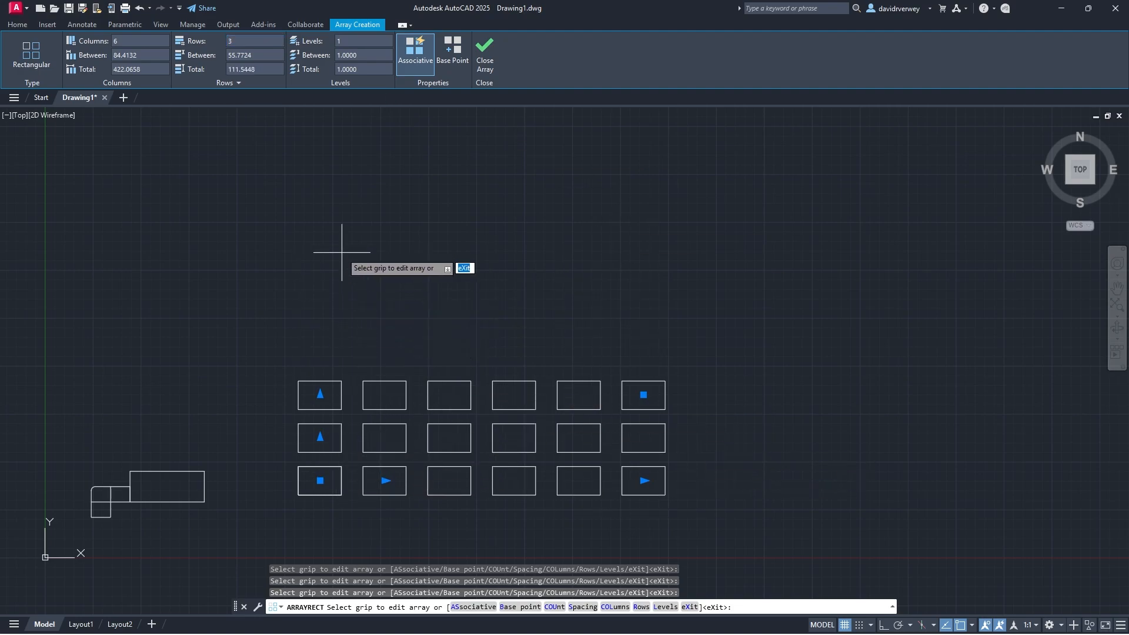
mouse_move(137, 69)
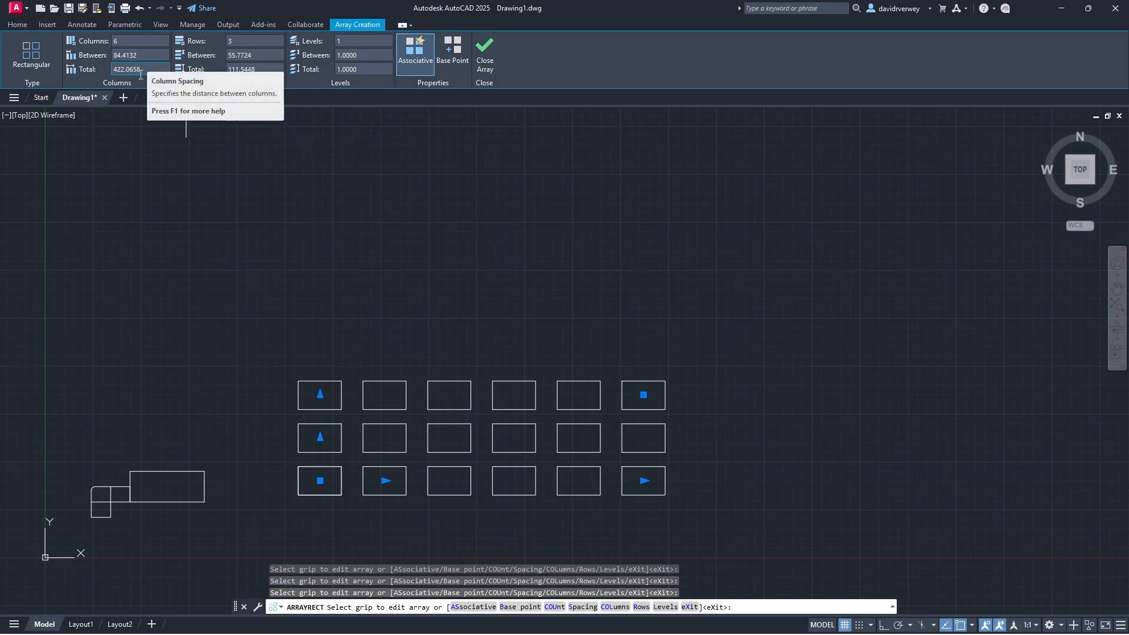
mouse_move(137, 70)
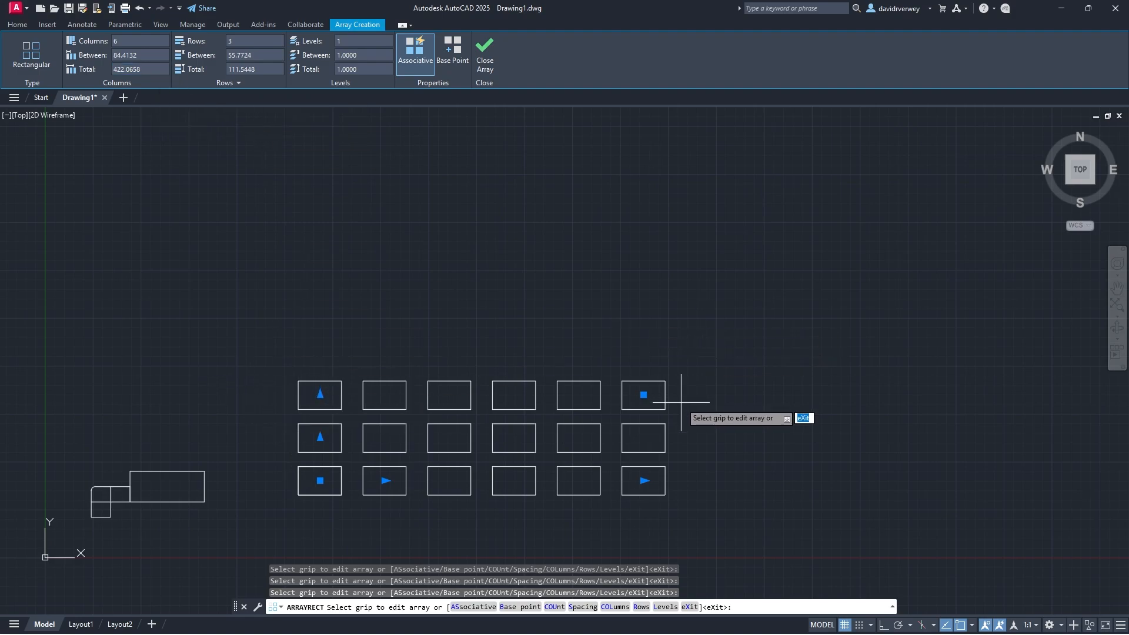
mouse_move(678, 356)
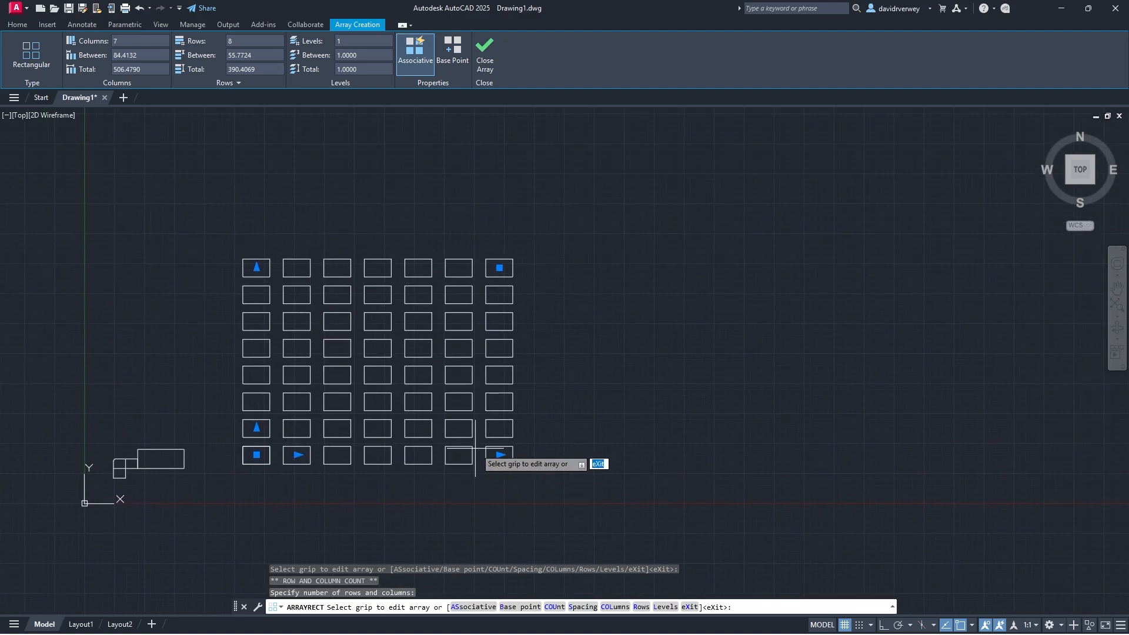
Drag the corner grip to make the array 3×3 with much wider spacing
drag(499, 455, 637, 455)
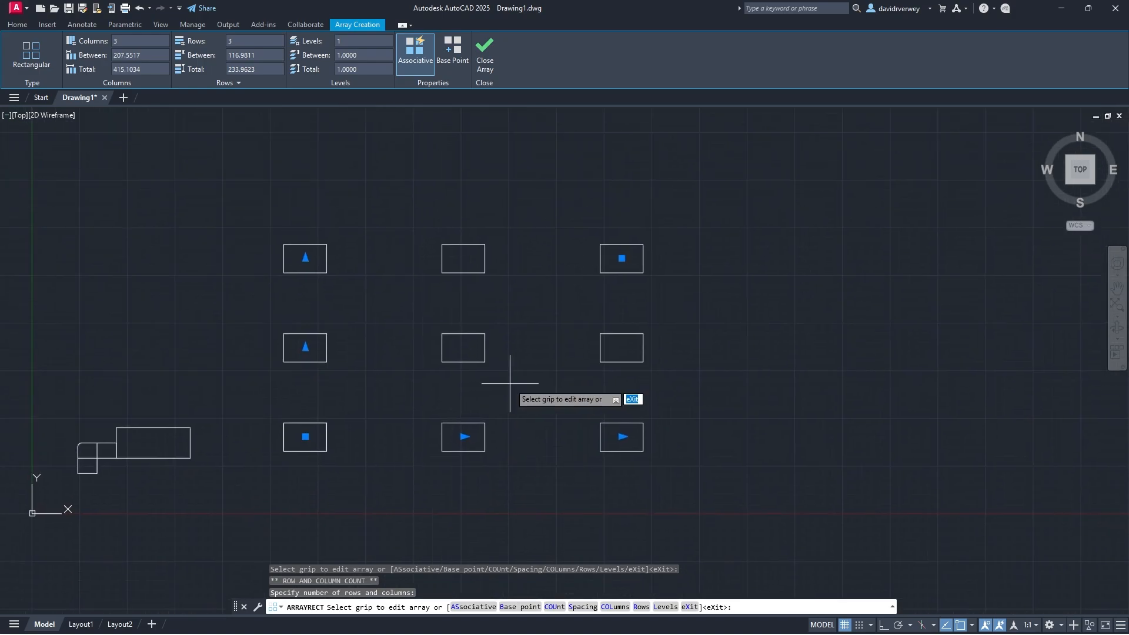
Close the array and deselect it, leaving the finished 3×3 rectangle grid
click(483, 51)
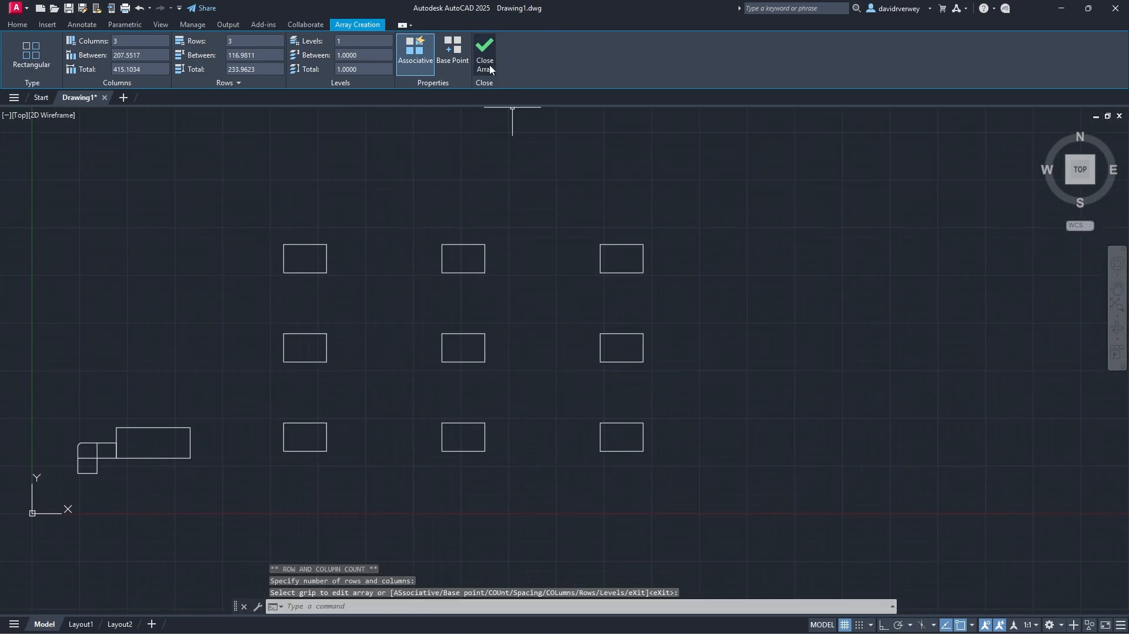
click(484, 54)
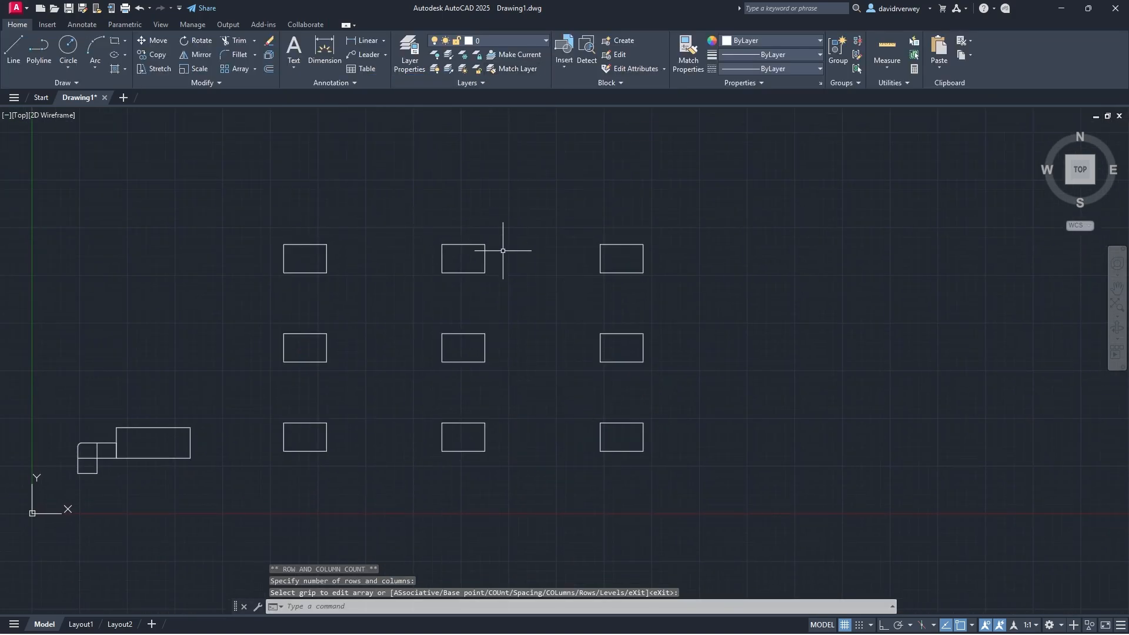
mouse_move(559, 324)
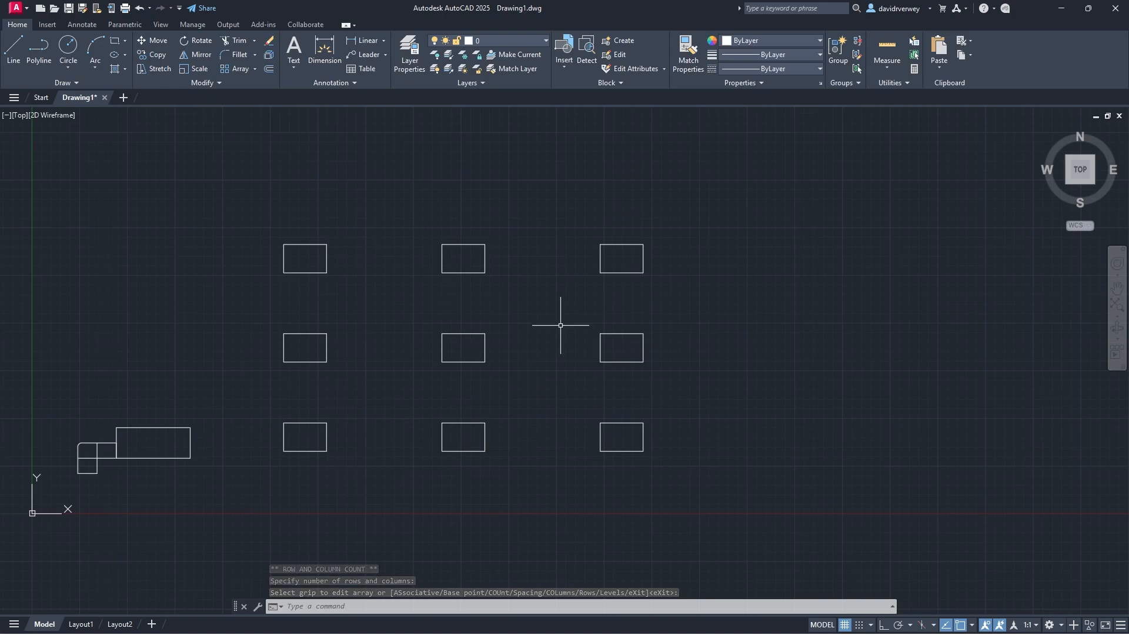